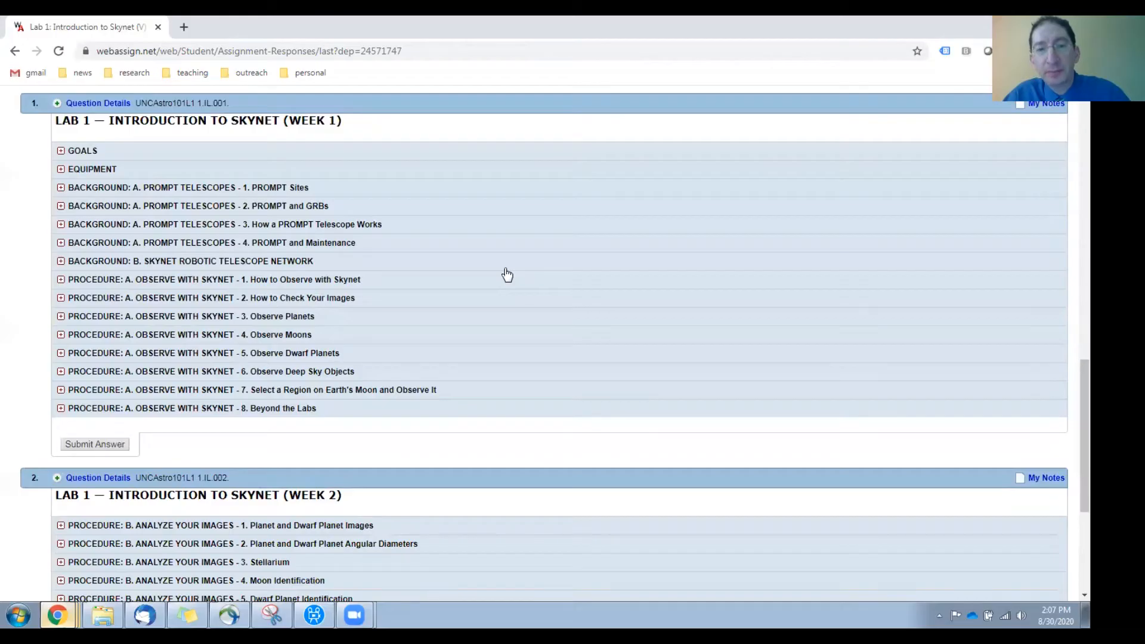
mouse_move(157, 285)
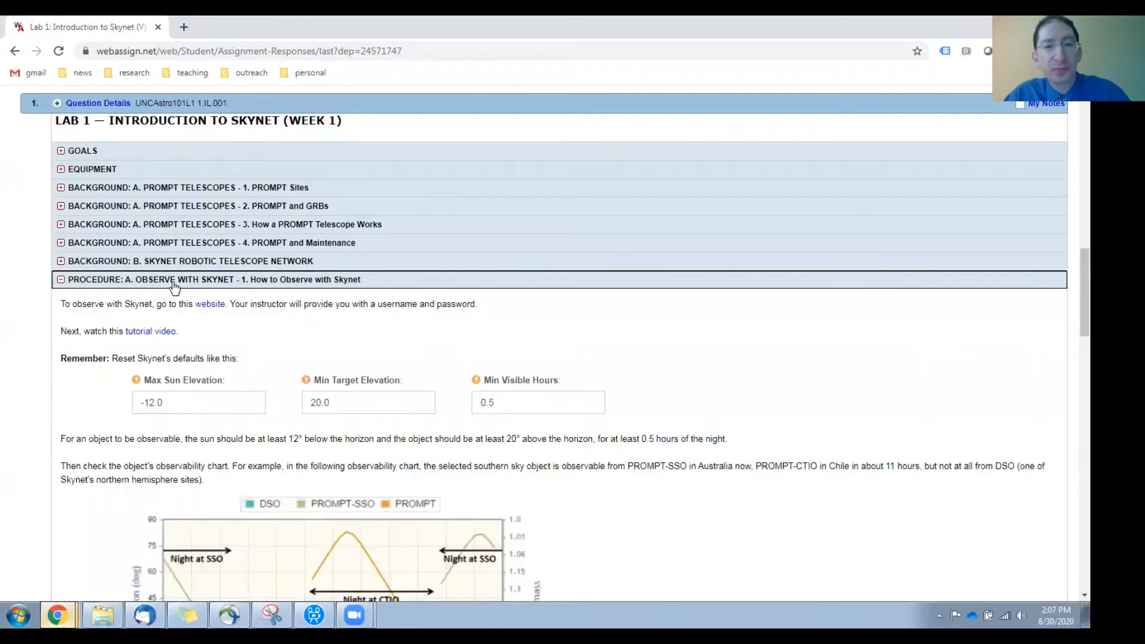
Open the Skynet observing website link in a new tab and return to the Lab 1 page.
scroll(down, 3)
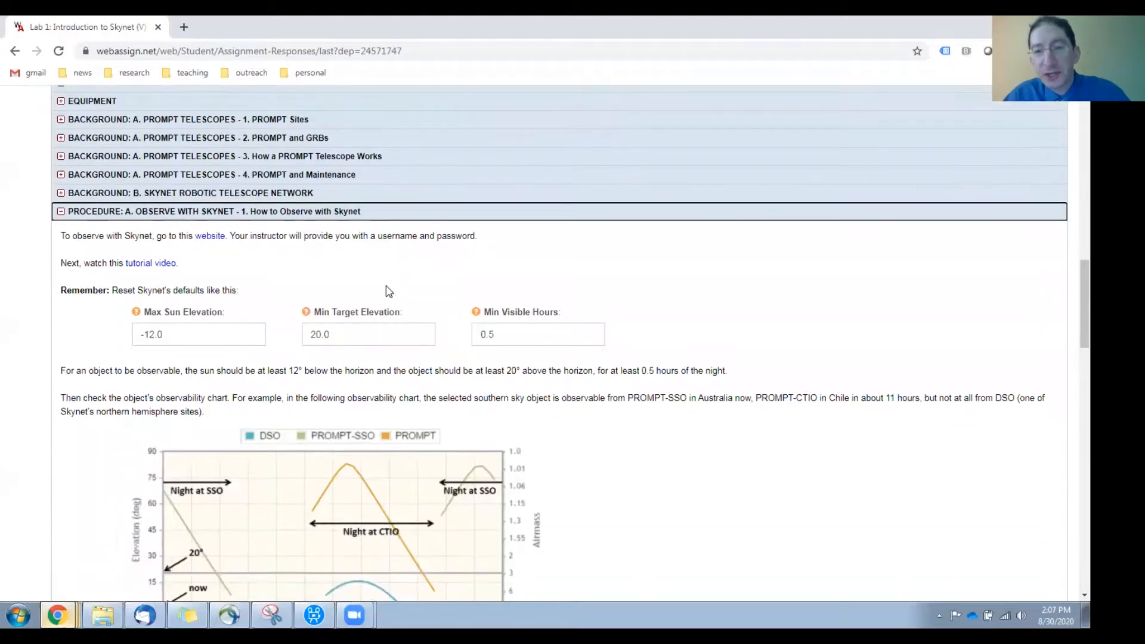
scroll(down, 3)
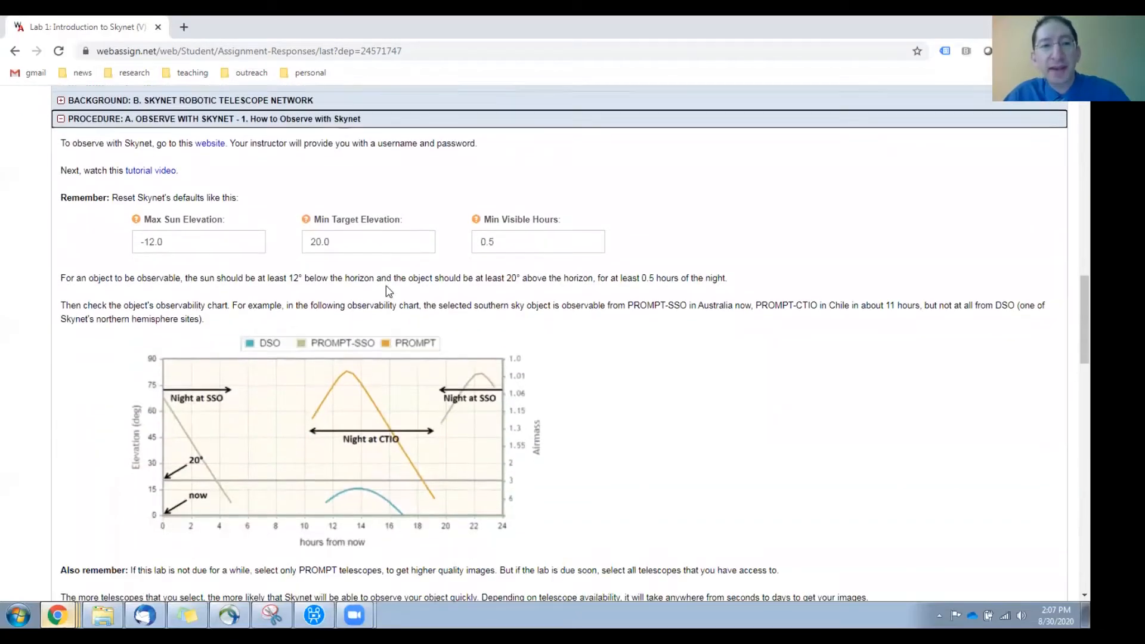
scroll(up, 3)
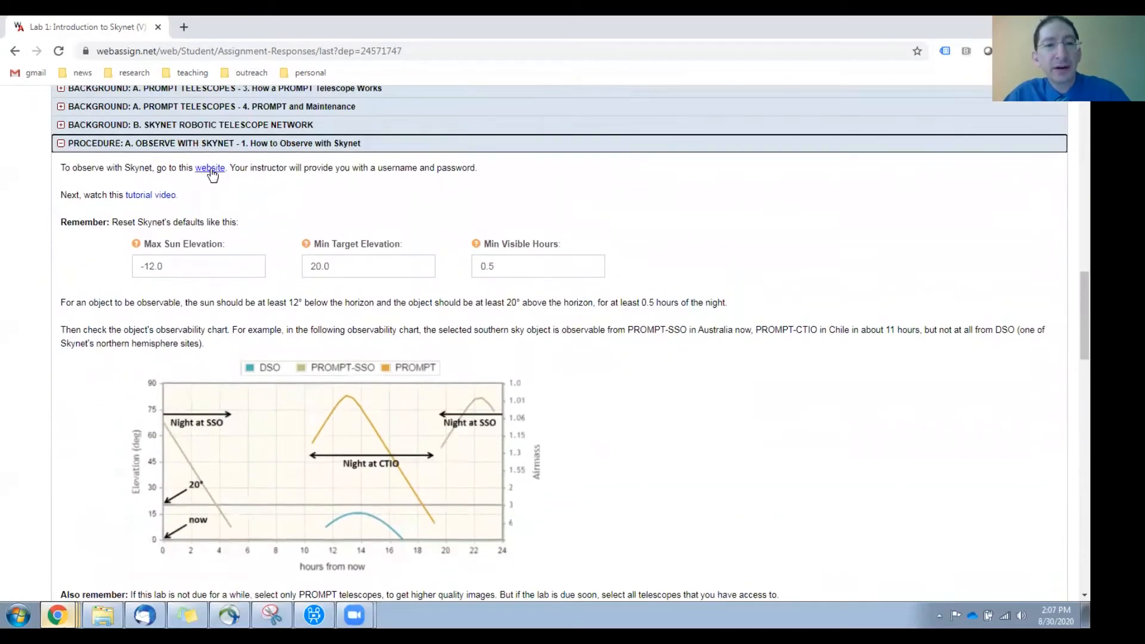
click(210, 167)
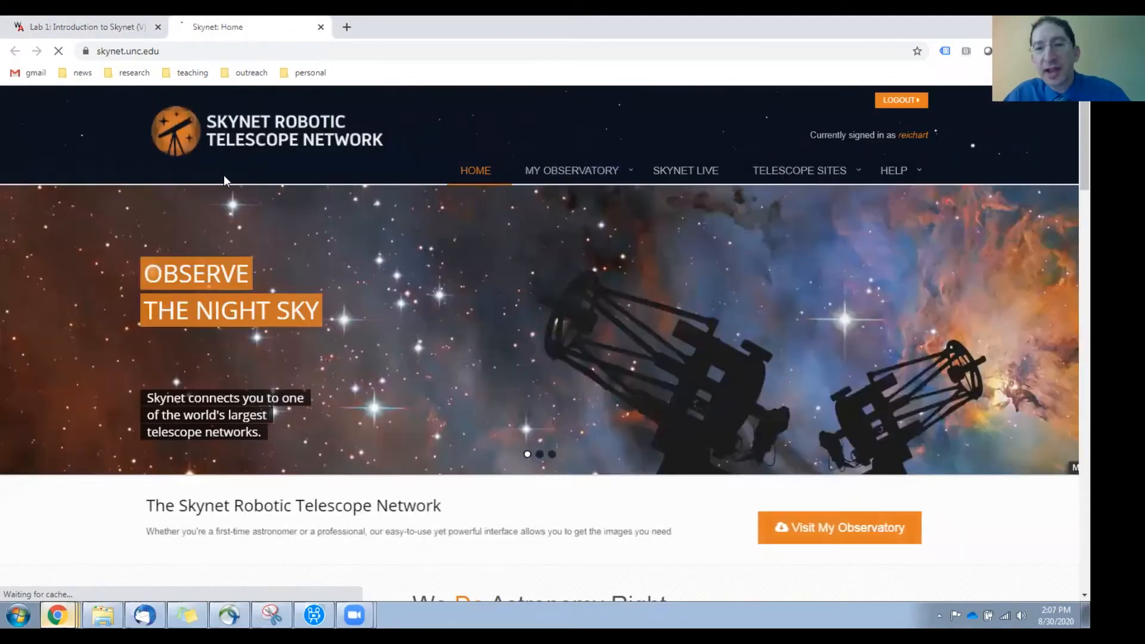
click(80, 27)
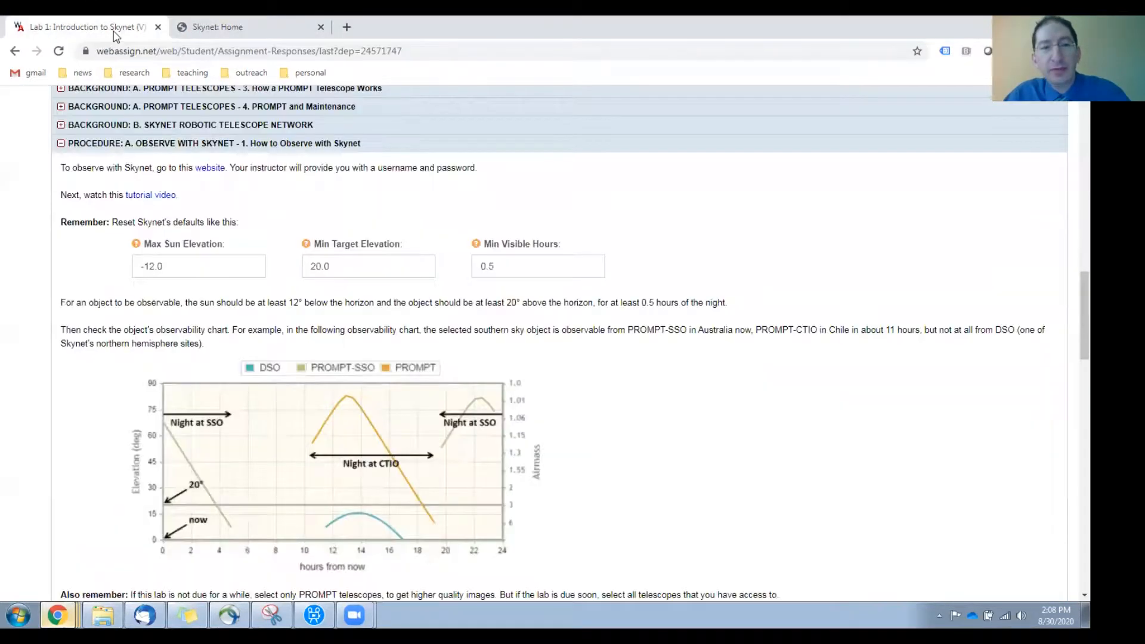
mouse_move(150, 195)
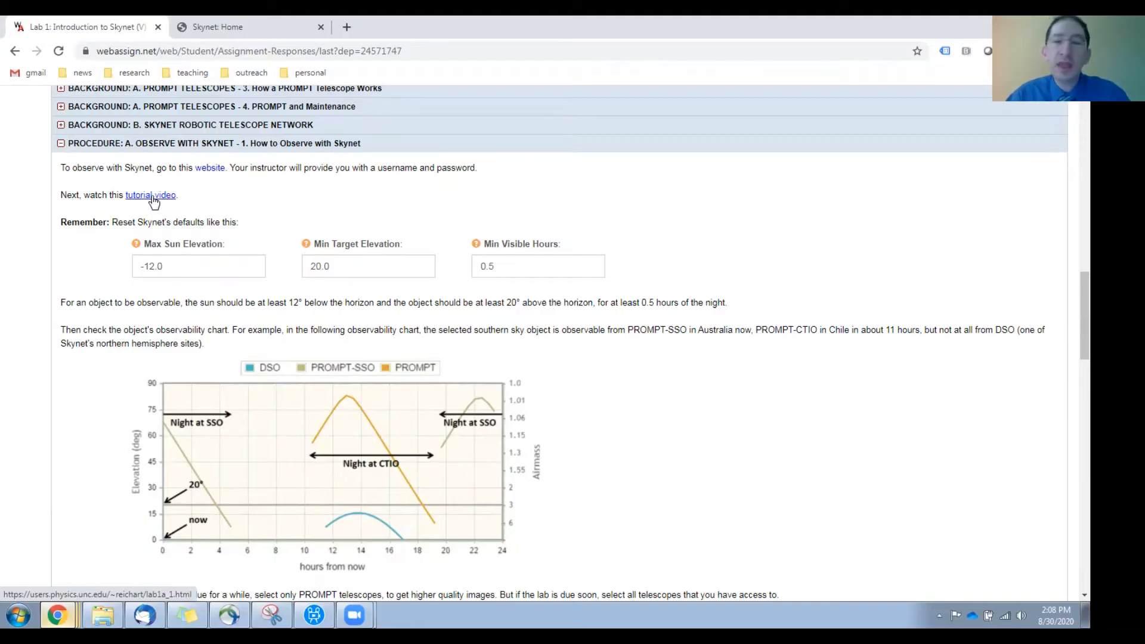
mouse_move(159, 204)
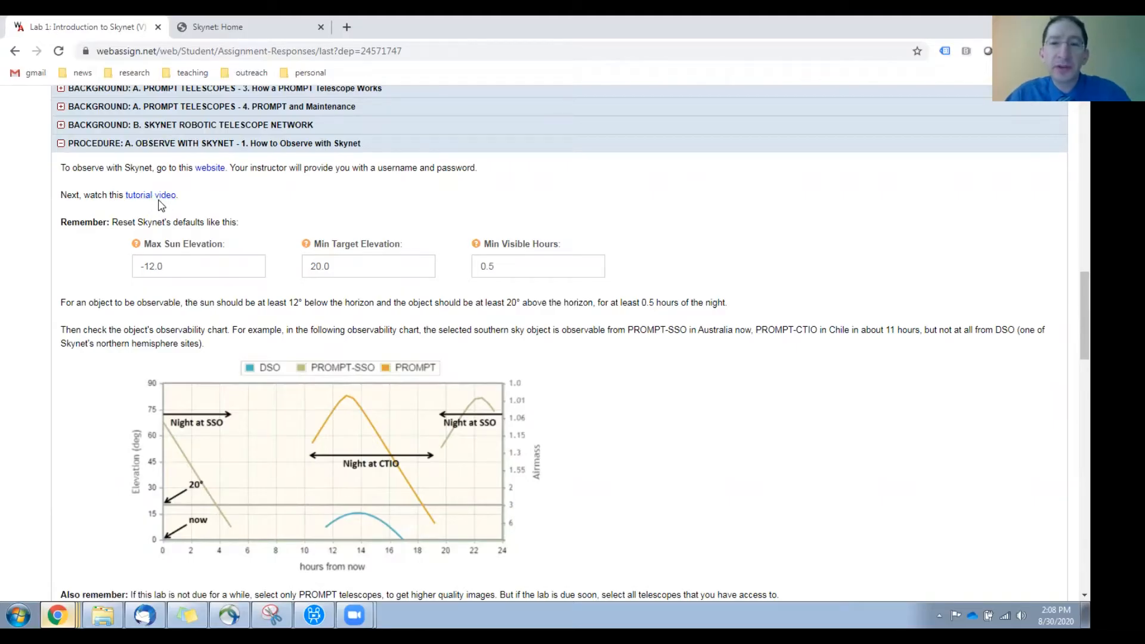
mouse_move(253, 255)
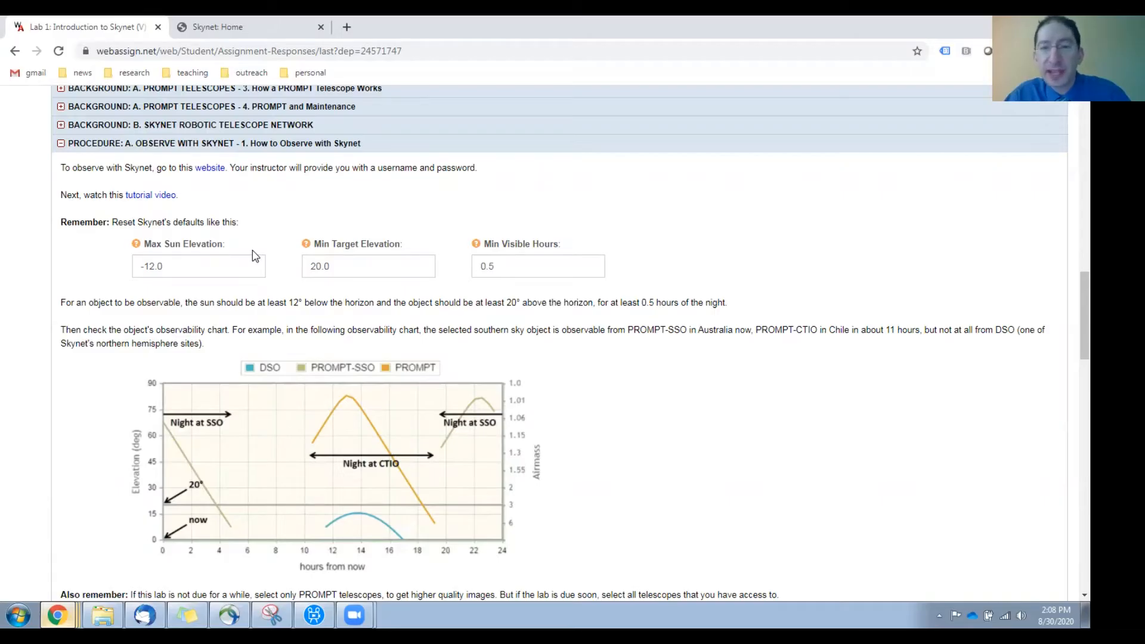
mouse_move(223, 235)
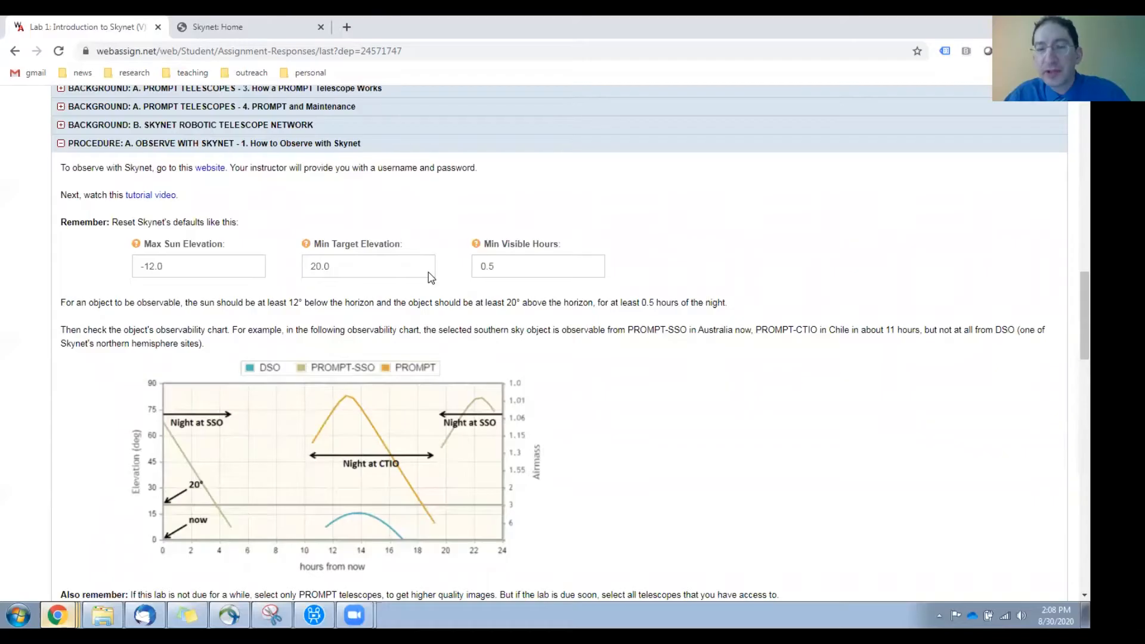
scroll(down, 3)
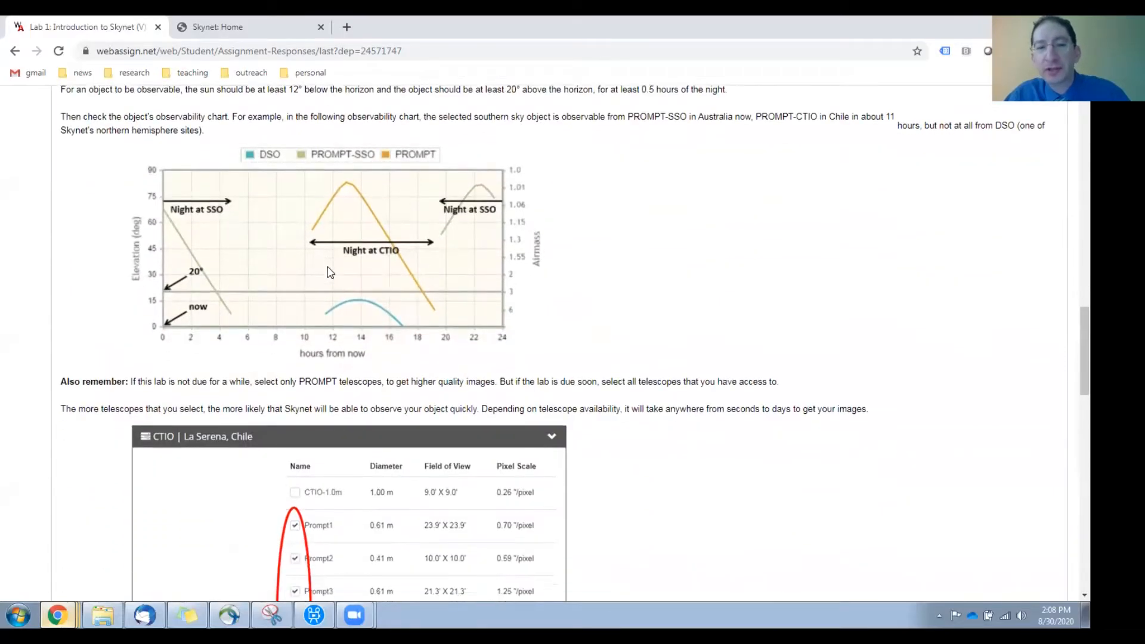
scroll(down, 3)
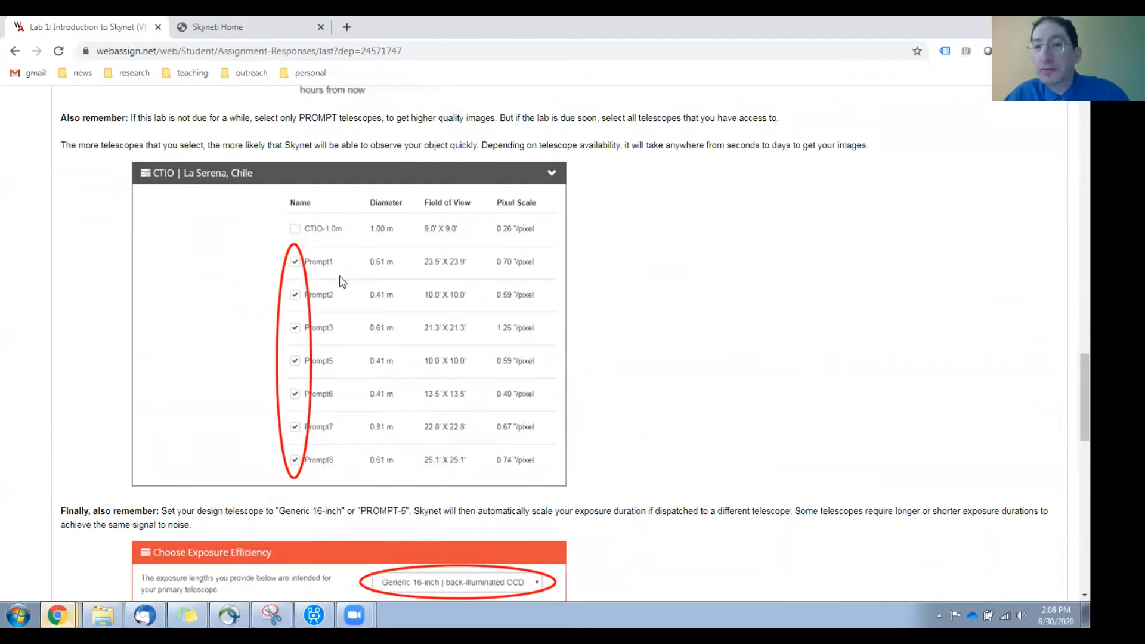
mouse_move(154, 178)
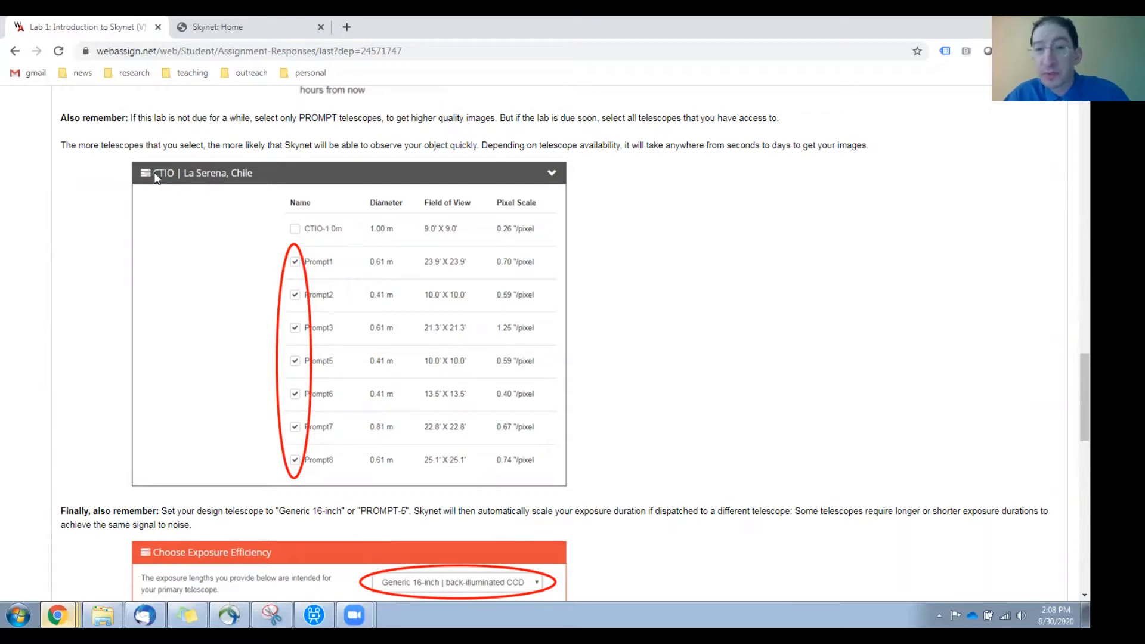
scroll(down, 3)
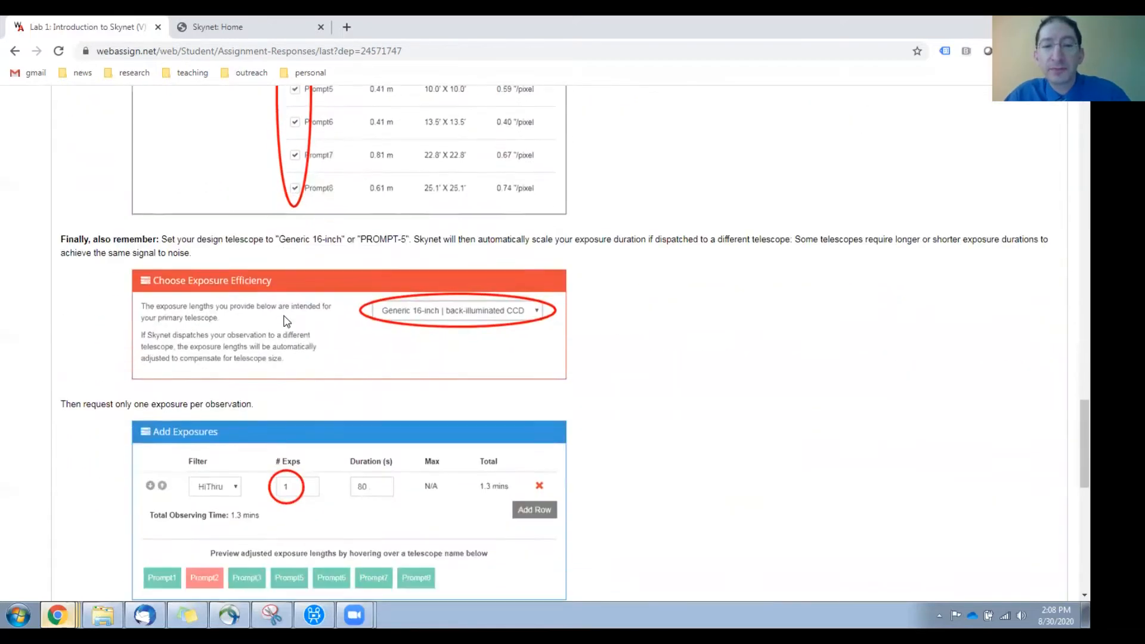
mouse_move(396, 319)
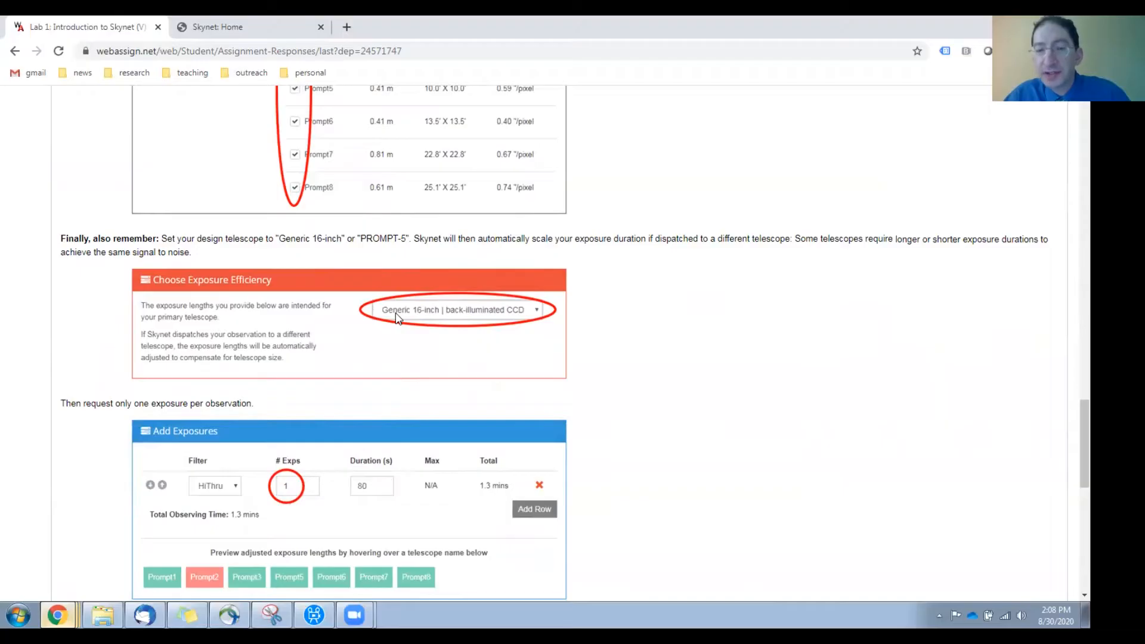
scroll(down, 3)
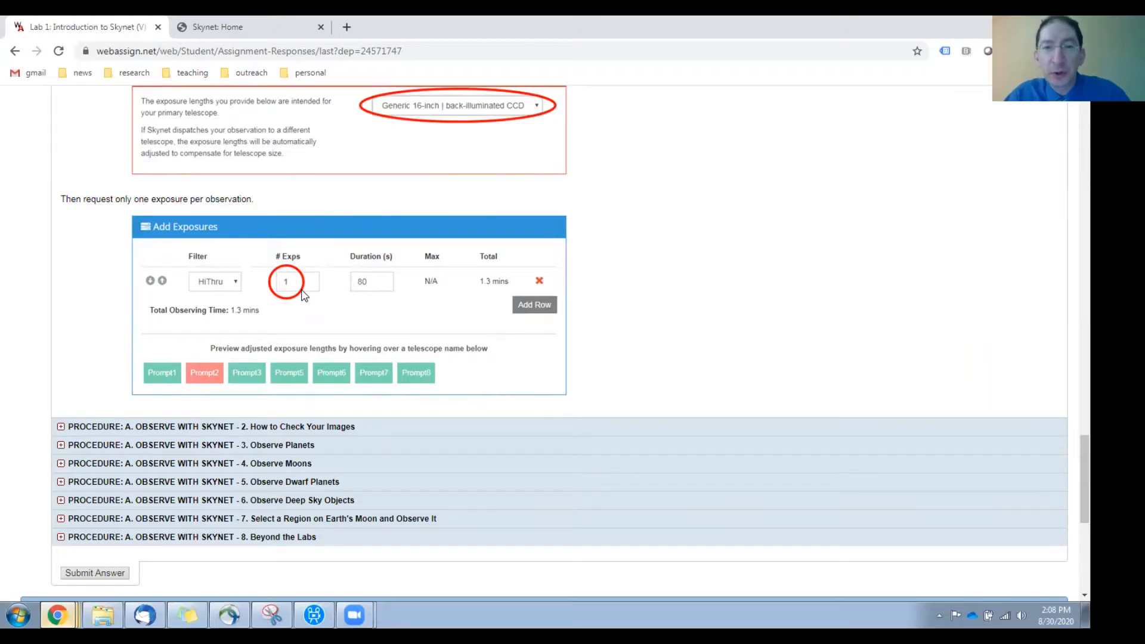
mouse_move(317, 430)
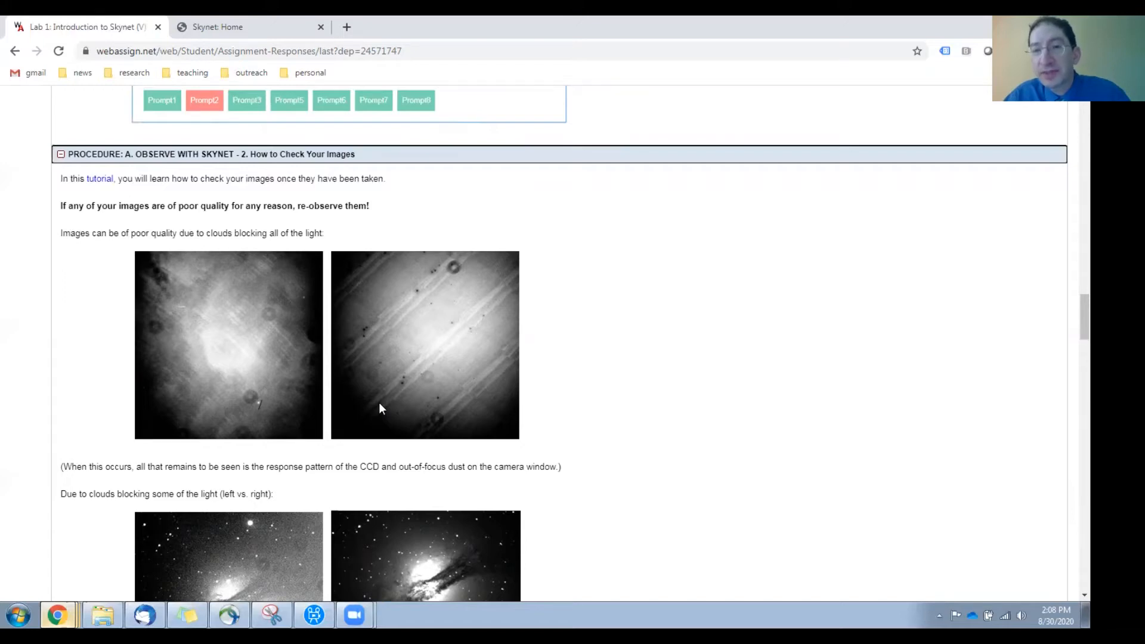
mouse_move(101, 196)
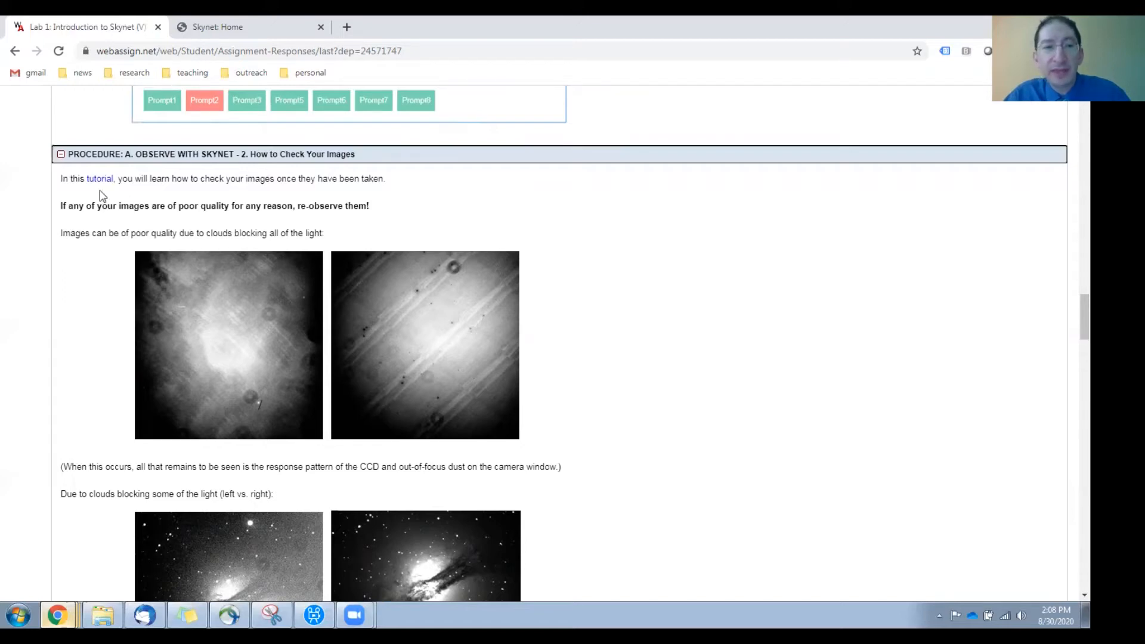
mouse_move(99, 179)
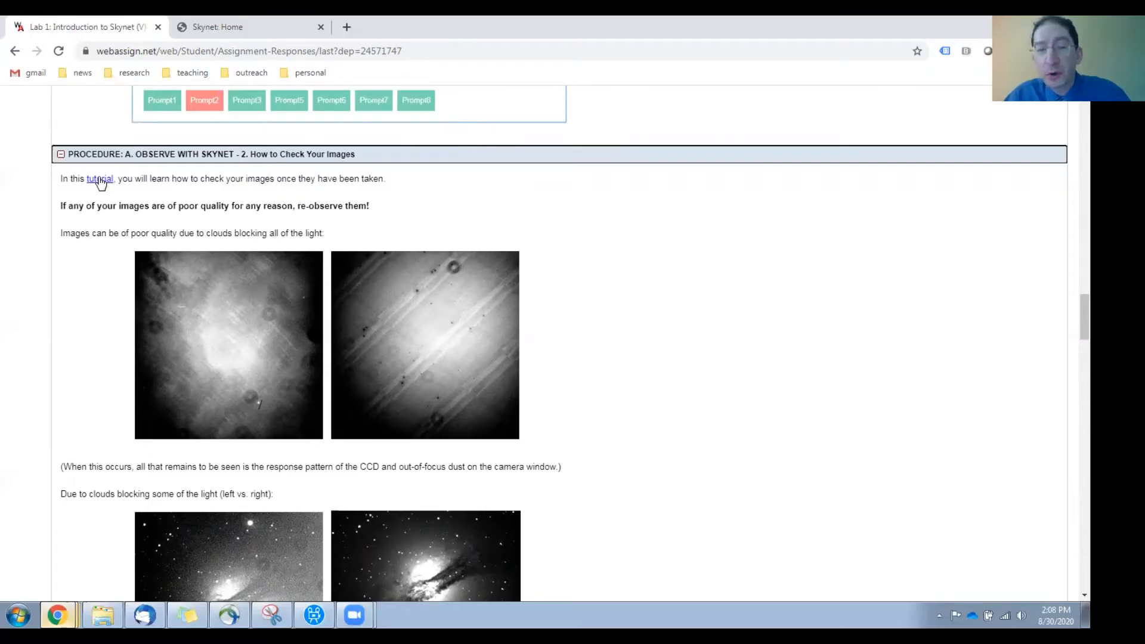
Scroll through the poor-quality examples to the airplane-streak and bug-on-camera images.
scroll(down, 3)
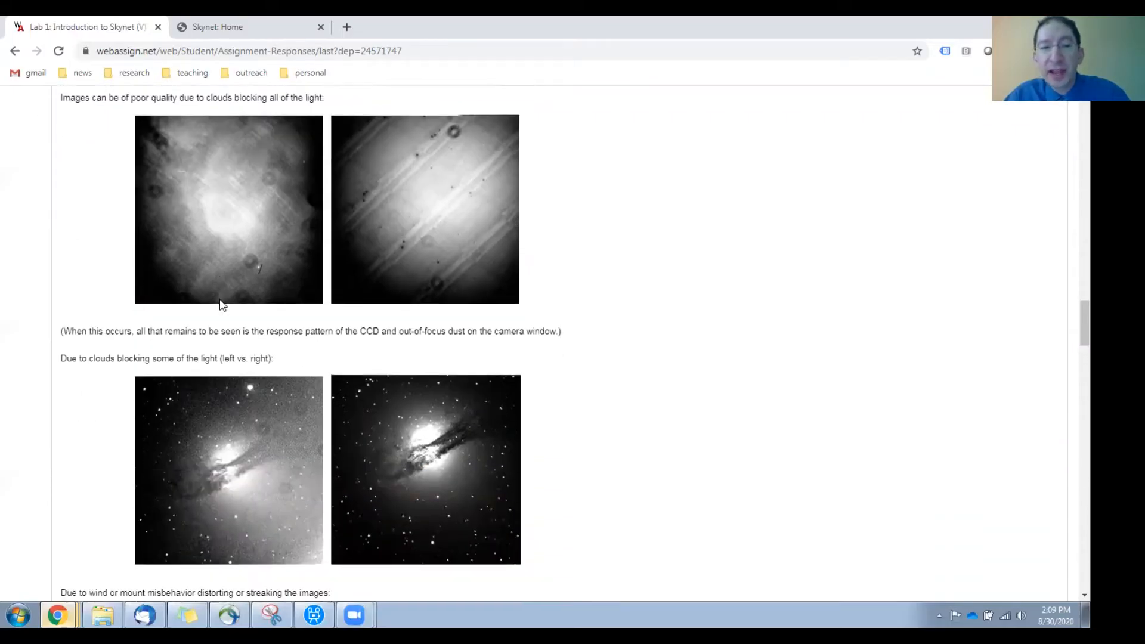
scroll(down, 3)
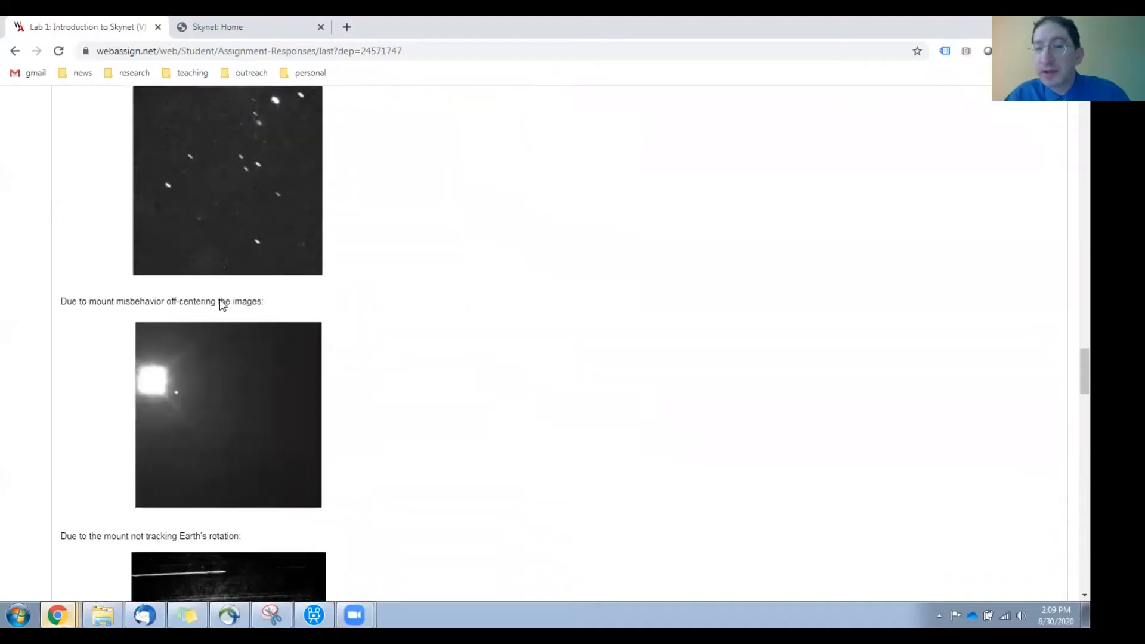
scroll(down, 3)
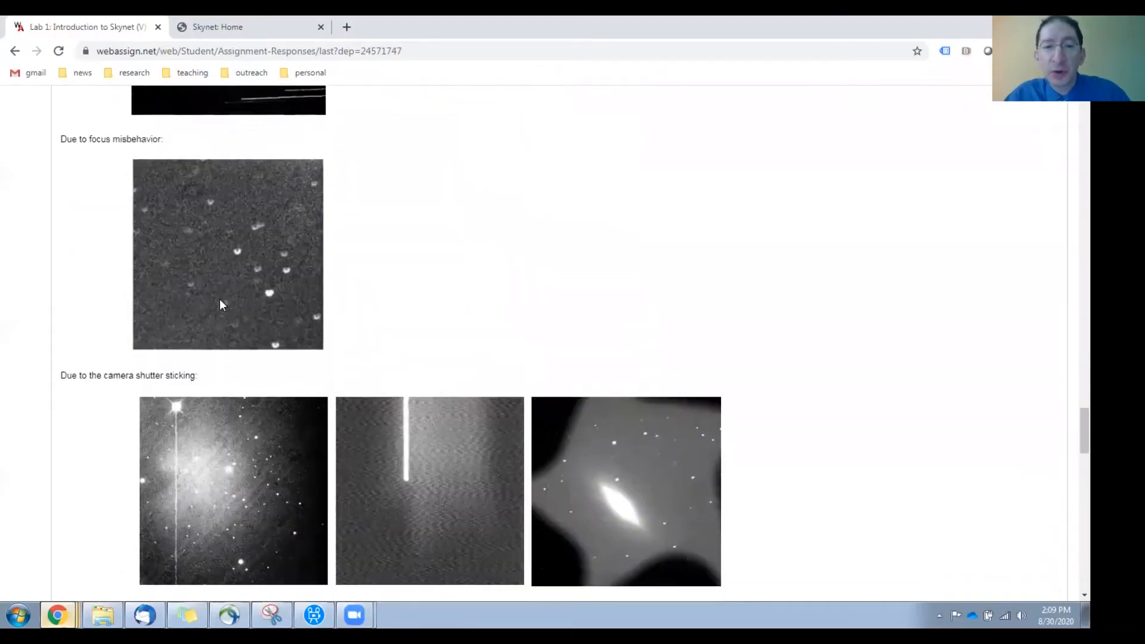
scroll(down, 3)
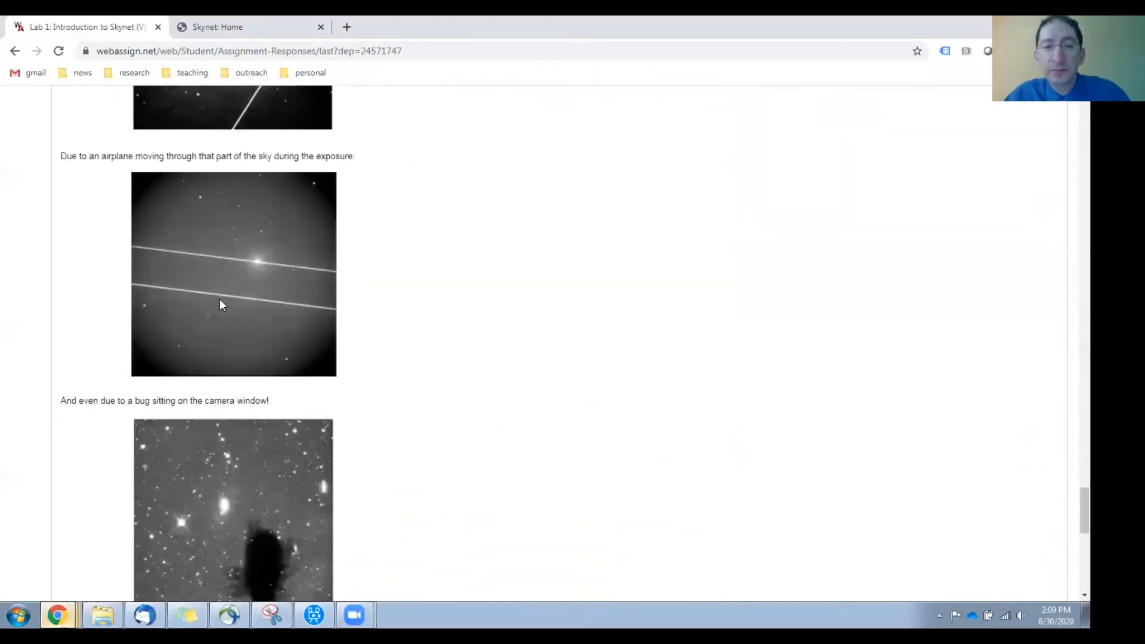
scroll(down, 3)
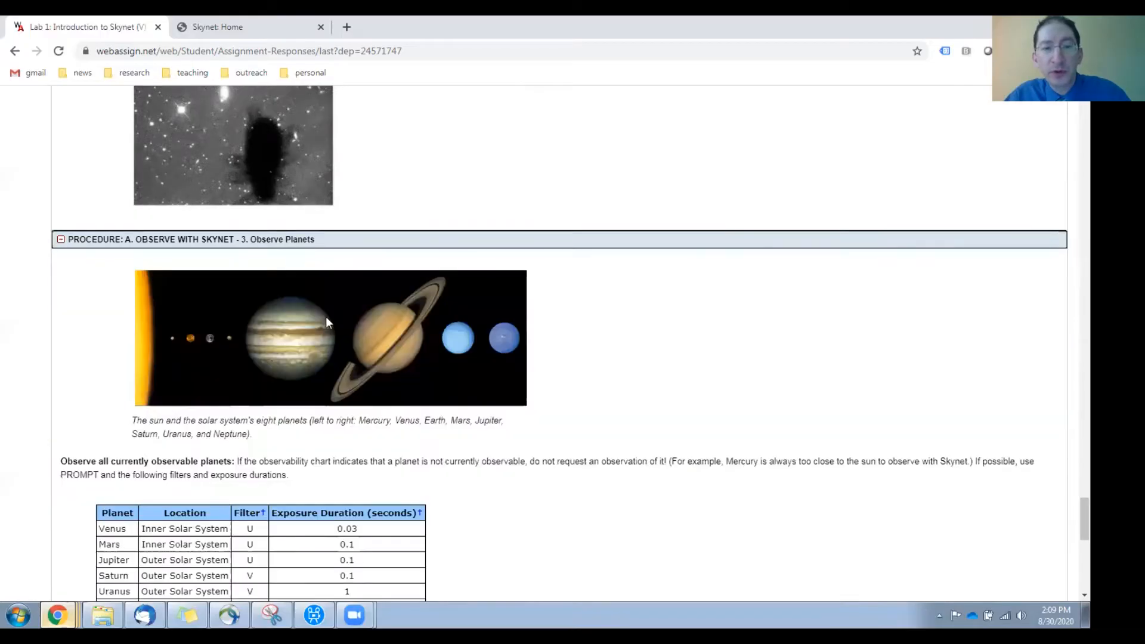
Scroll to the planets table of filters and exposure durations.
scroll(down, 3)
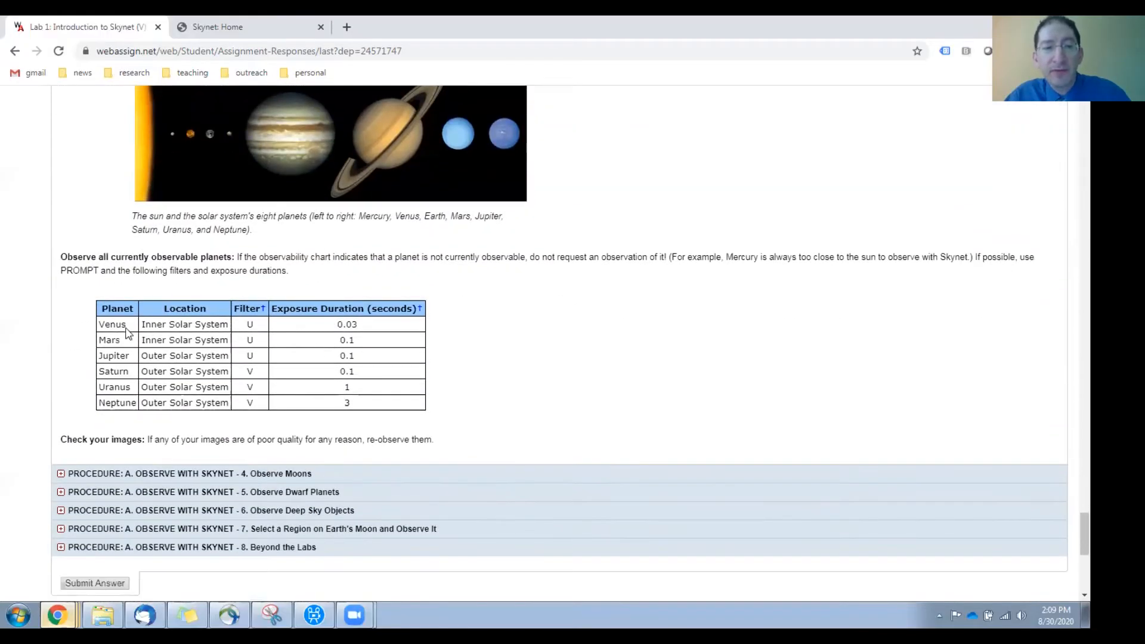
mouse_move(127, 414)
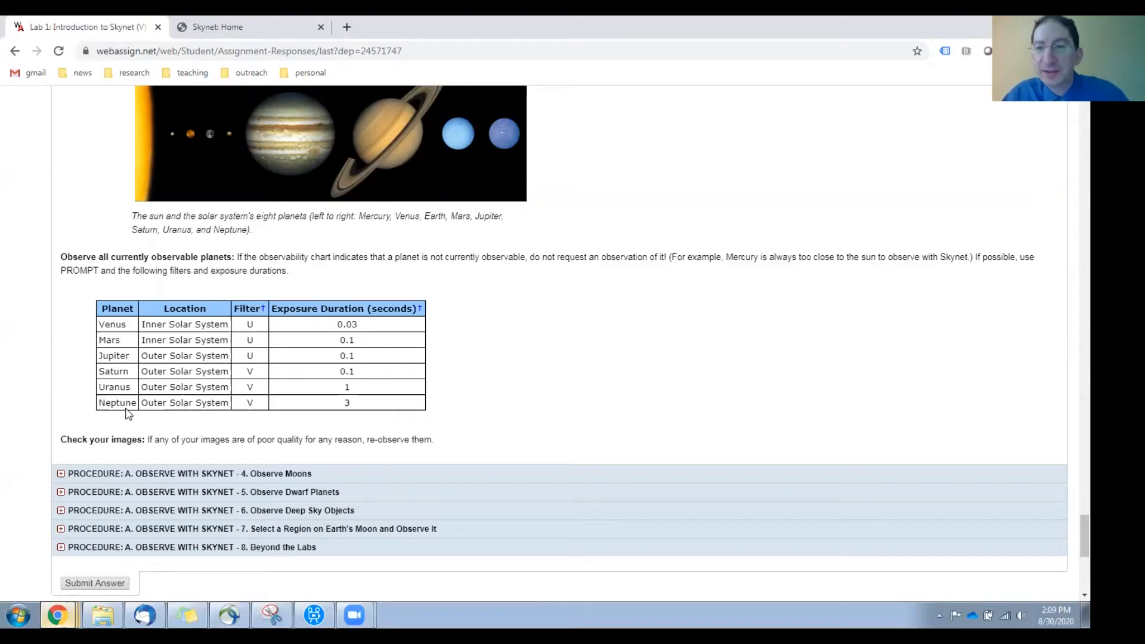
mouse_move(145, 328)
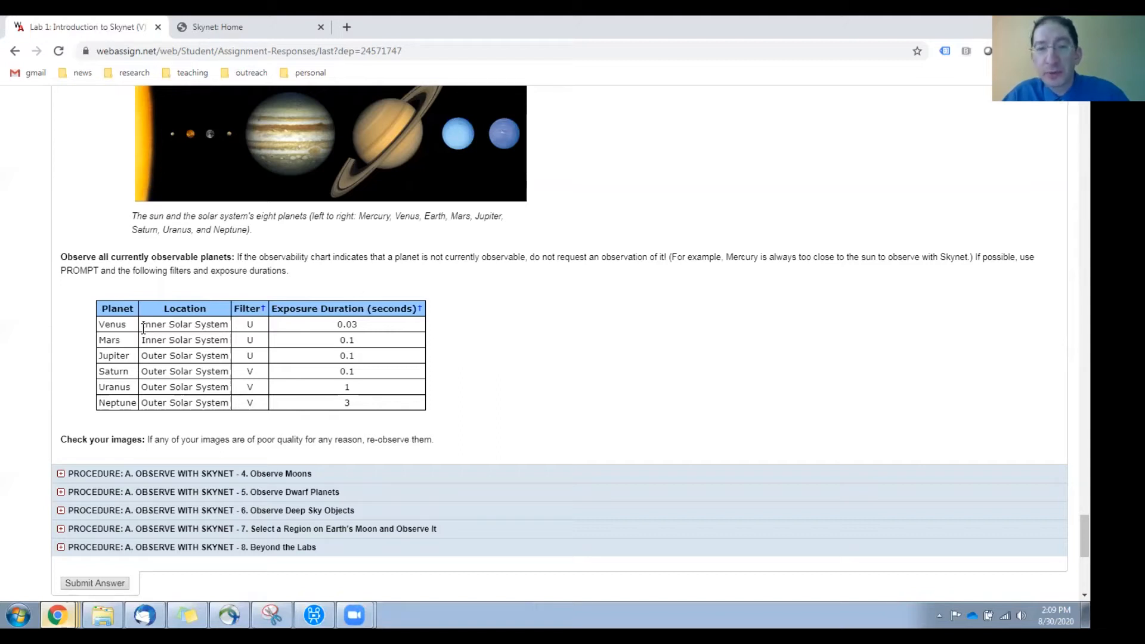
mouse_move(256, 330)
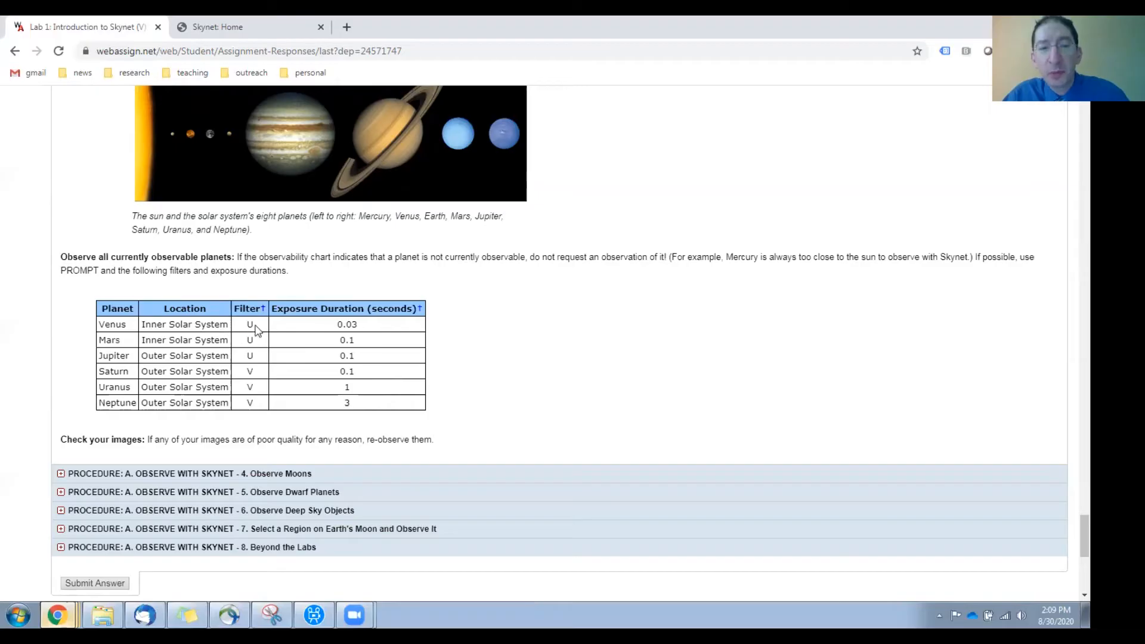
mouse_move(365, 330)
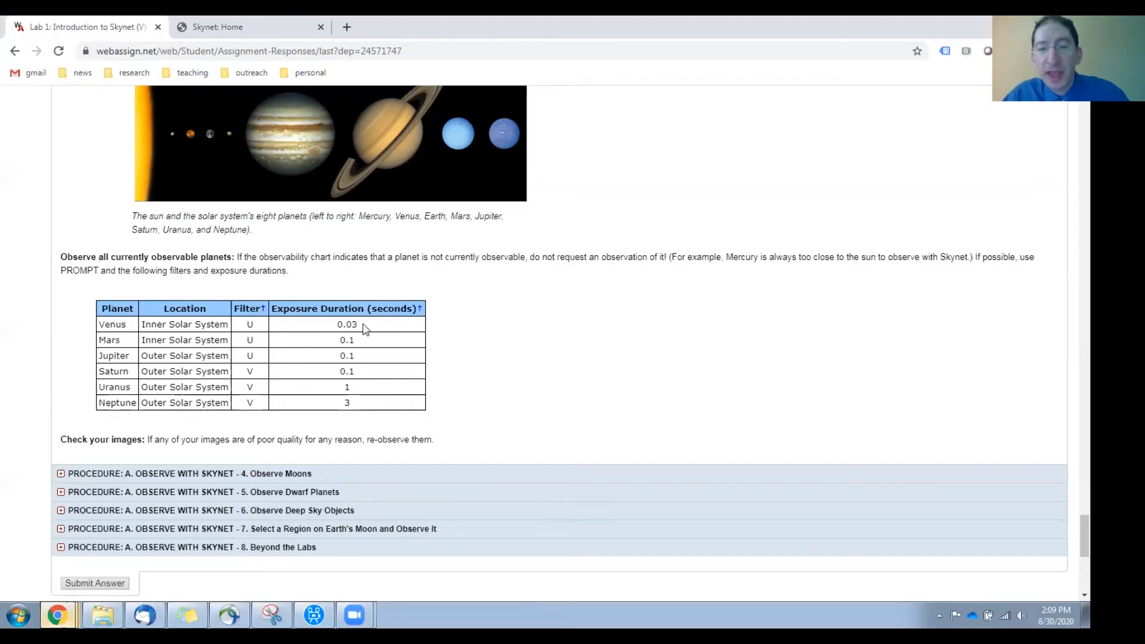
mouse_move(373, 408)
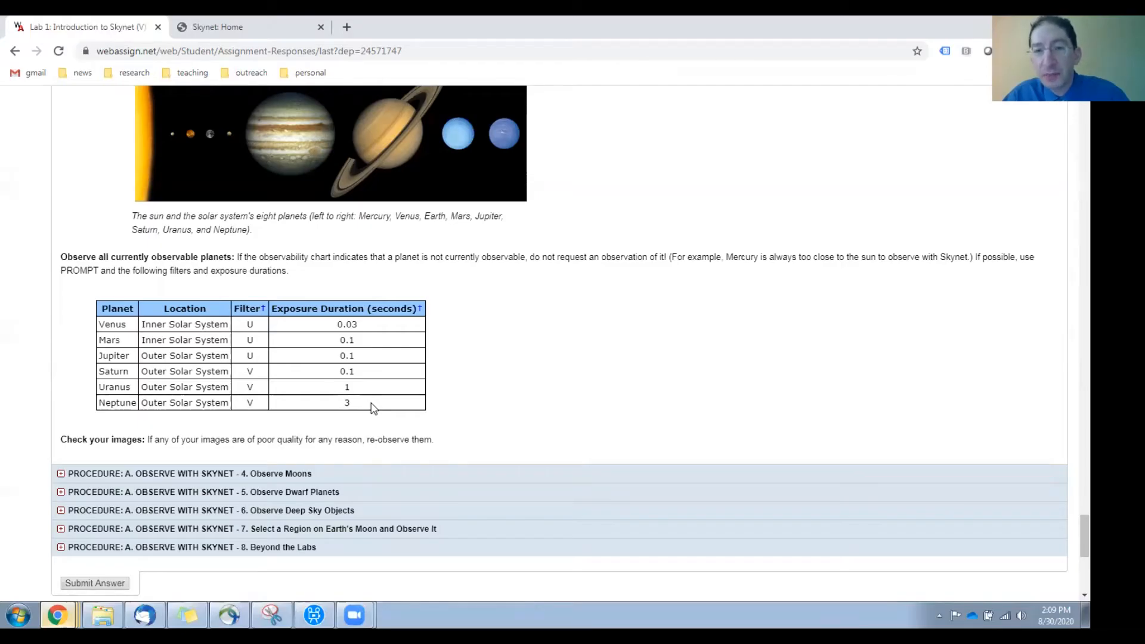
mouse_move(259, 363)
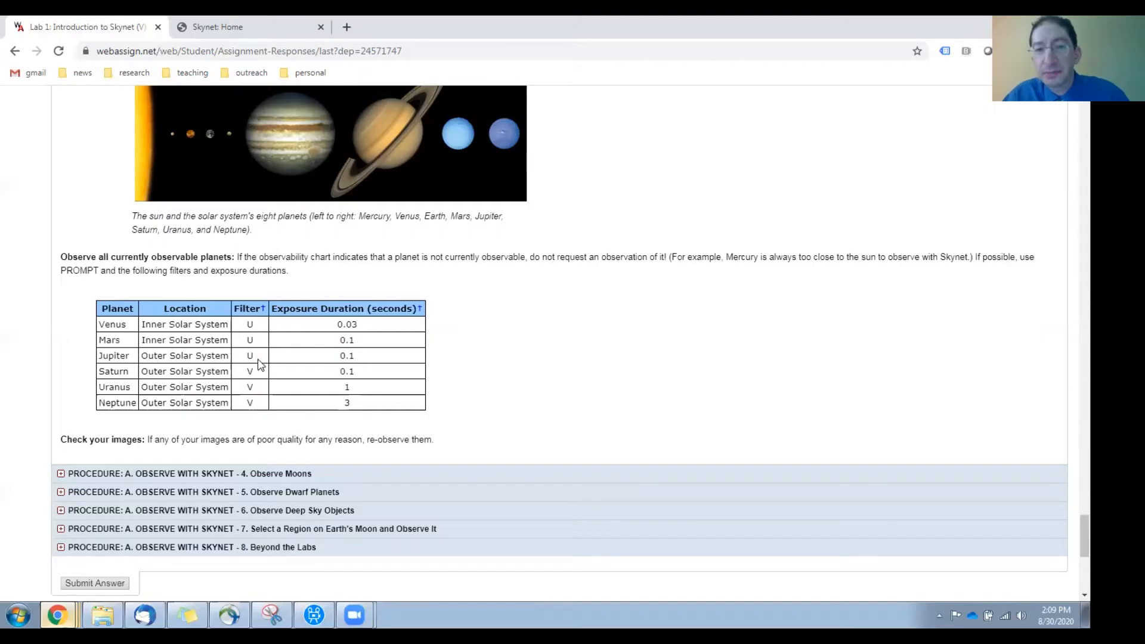
scroll(down, 3)
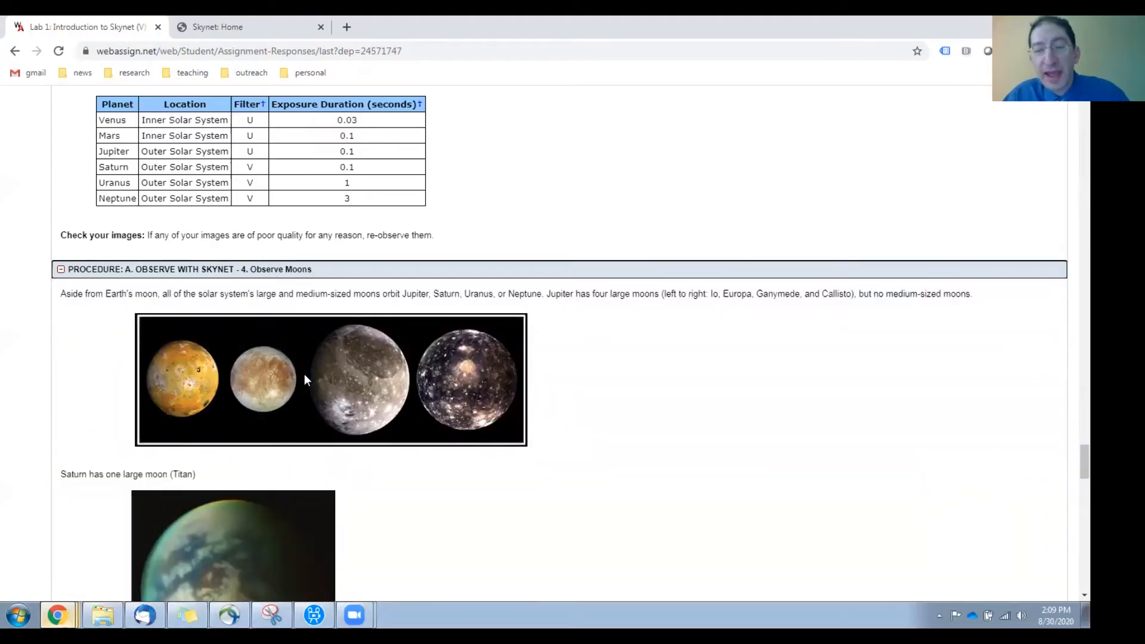
Scroll through the moons exposure table, then expand the Observe Dwarf Planets section.
scroll(down, 3)
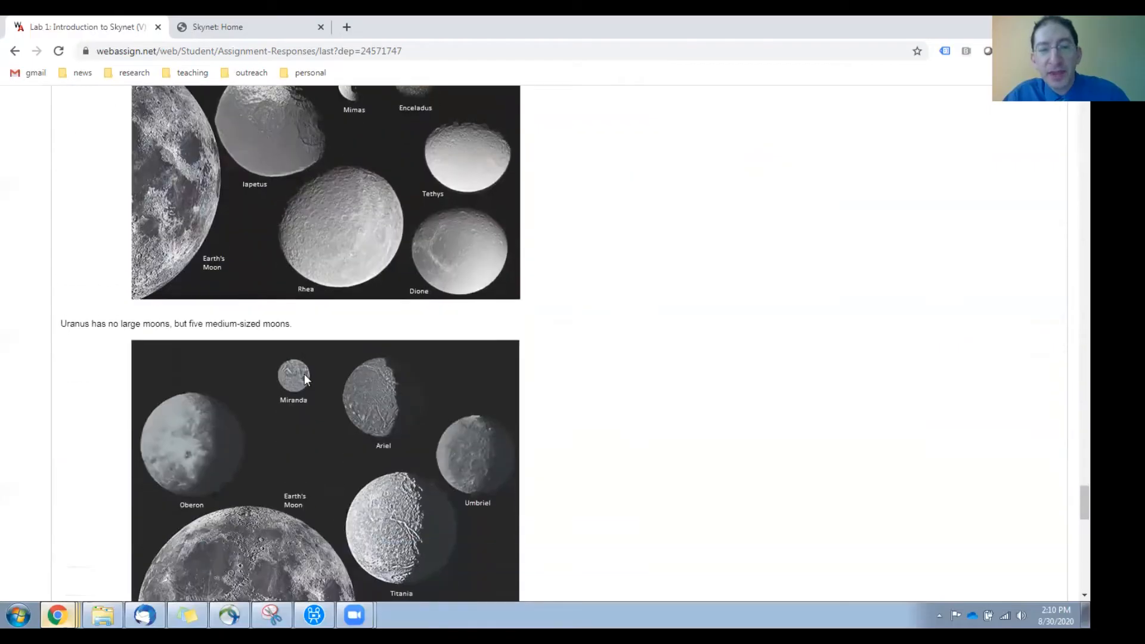
scroll(down, 3)
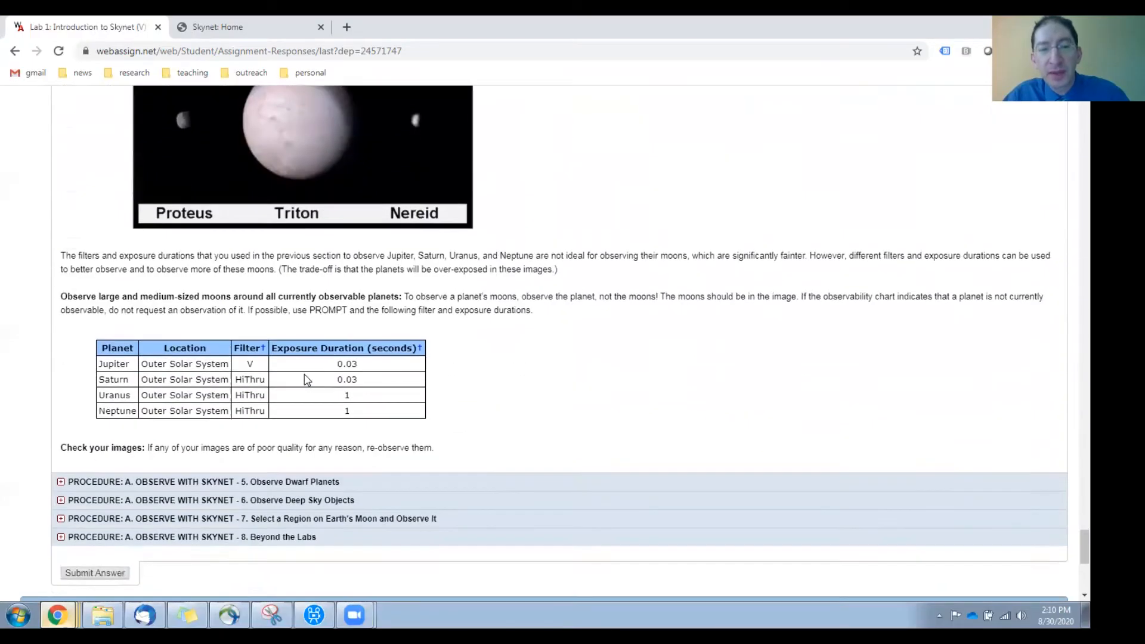
scroll(down, 3)
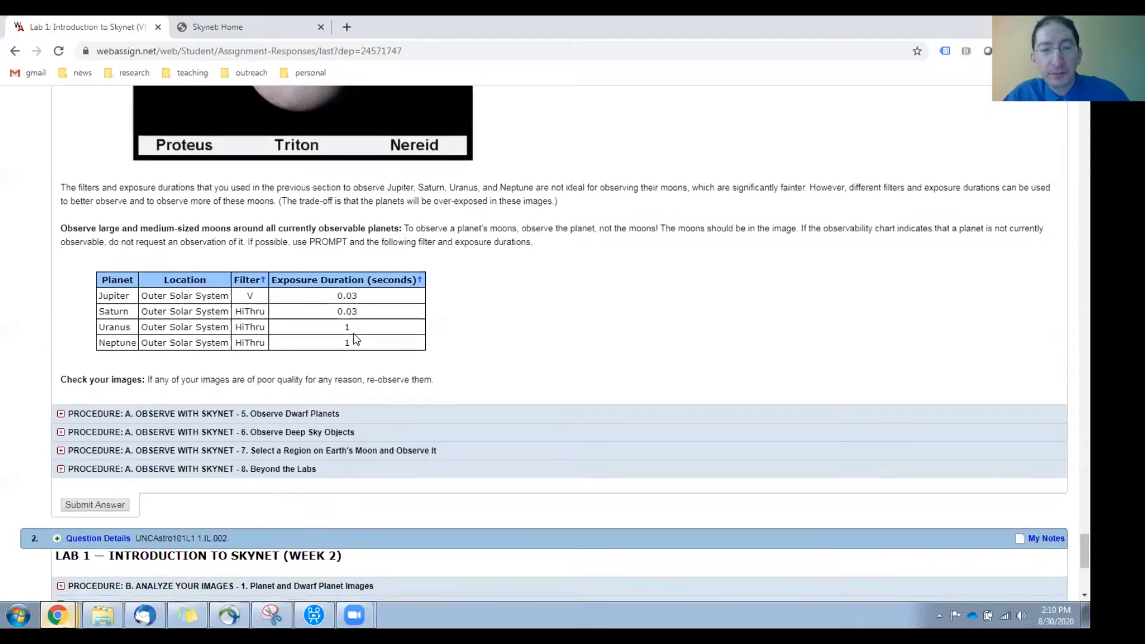
click(203, 414)
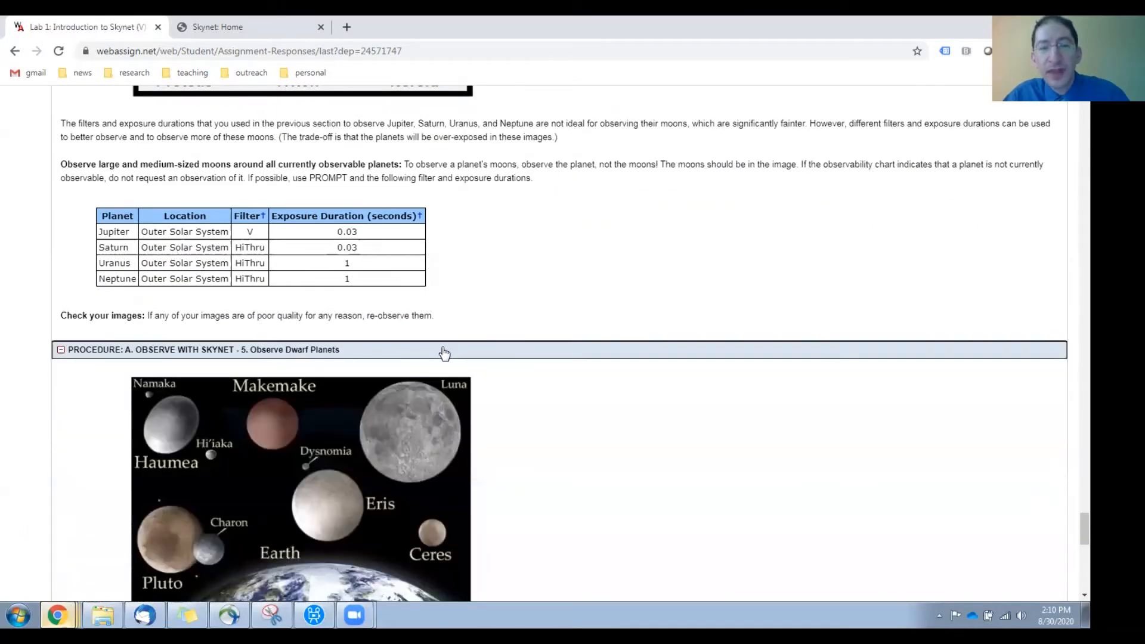
Scroll through the dwarf planet exposure table down to the Deep Sky Objects nebula list.
scroll(down, 3)
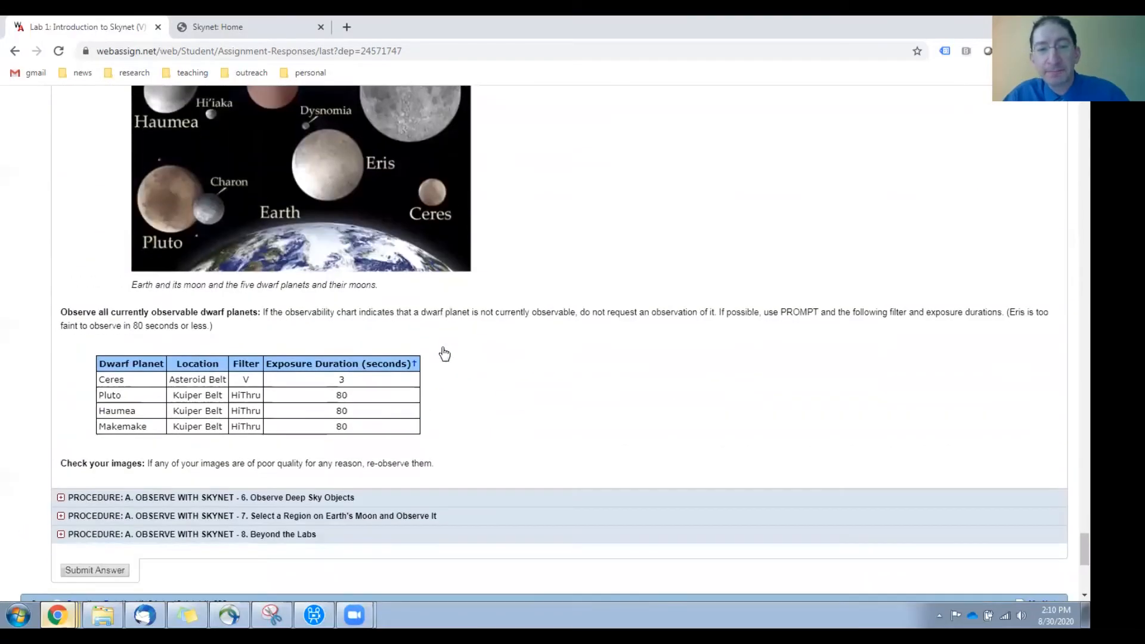
scroll(down, 3)
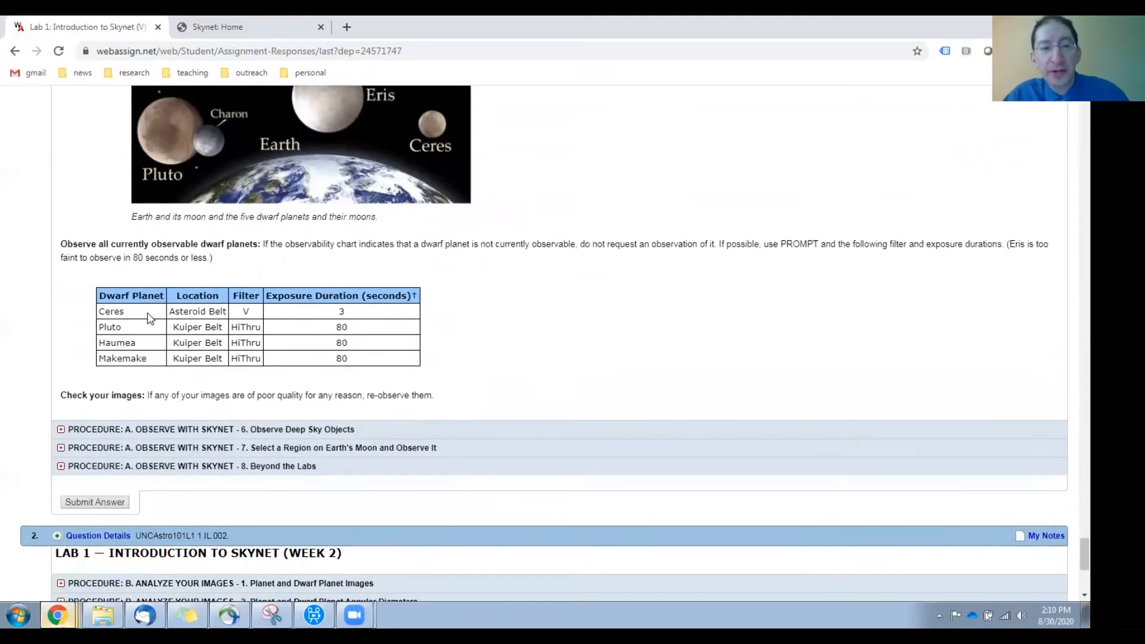
mouse_move(149, 366)
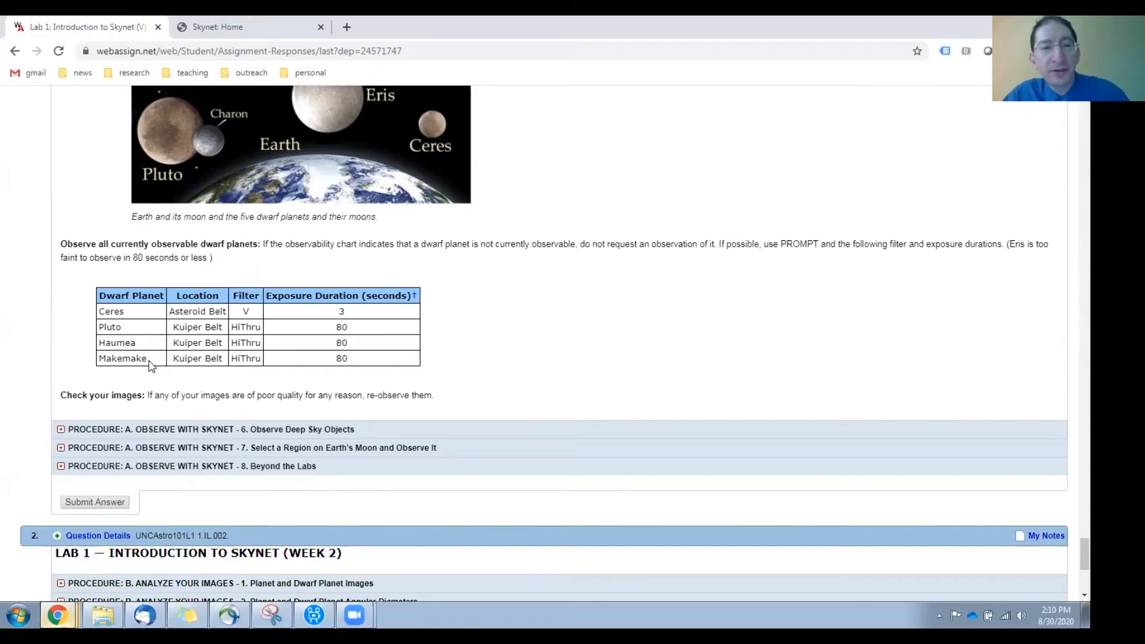
mouse_move(241, 355)
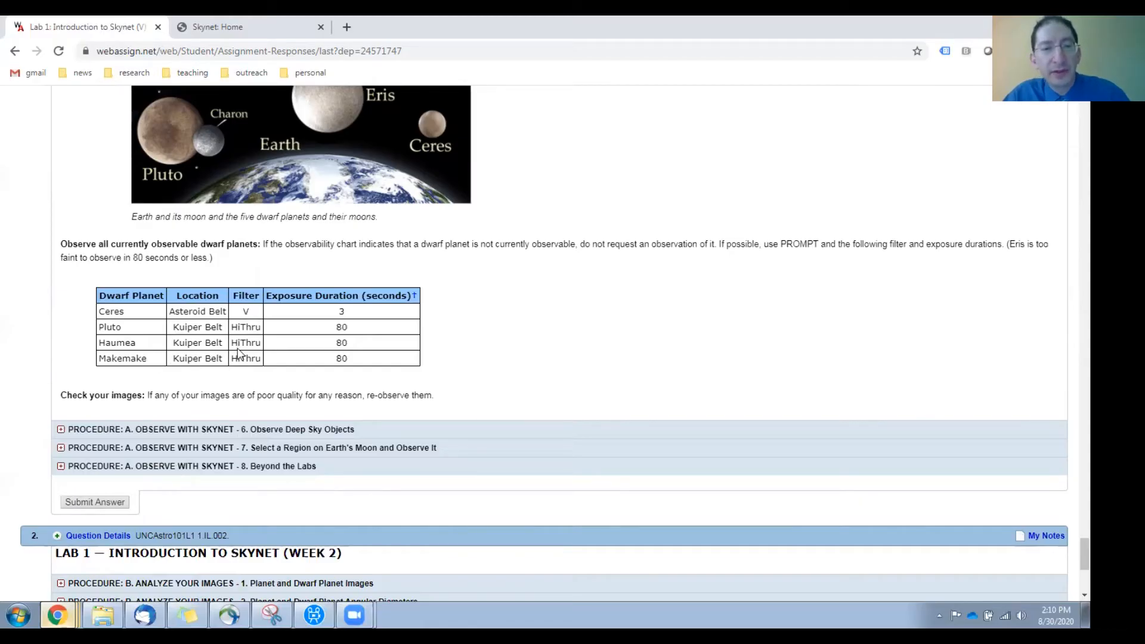
mouse_move(328, 365)
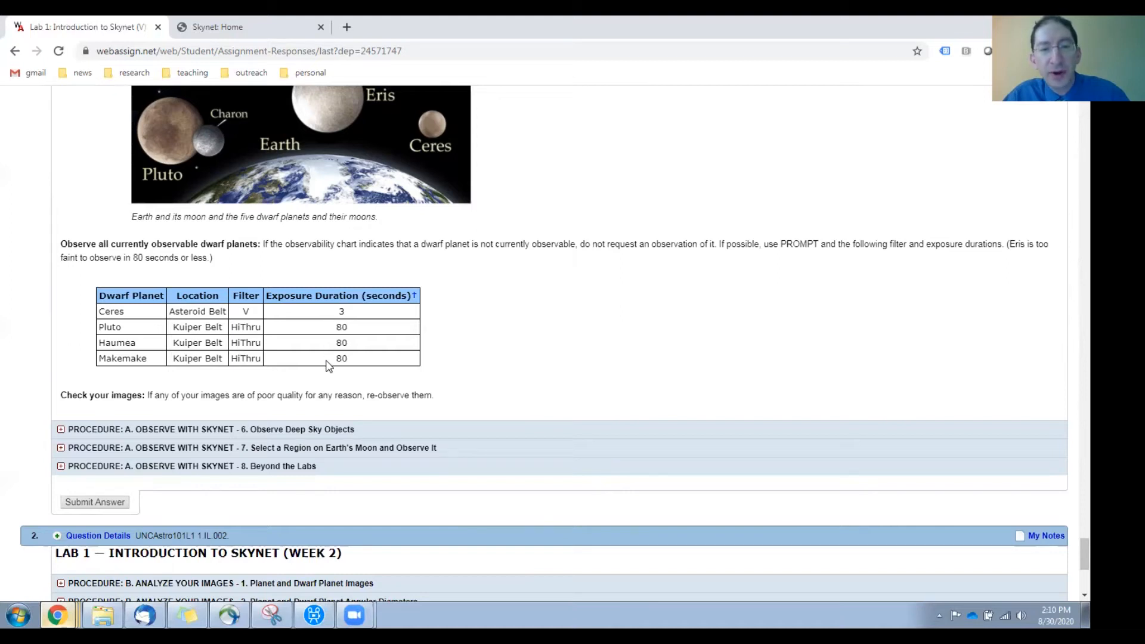
mouse_move(153, 359)
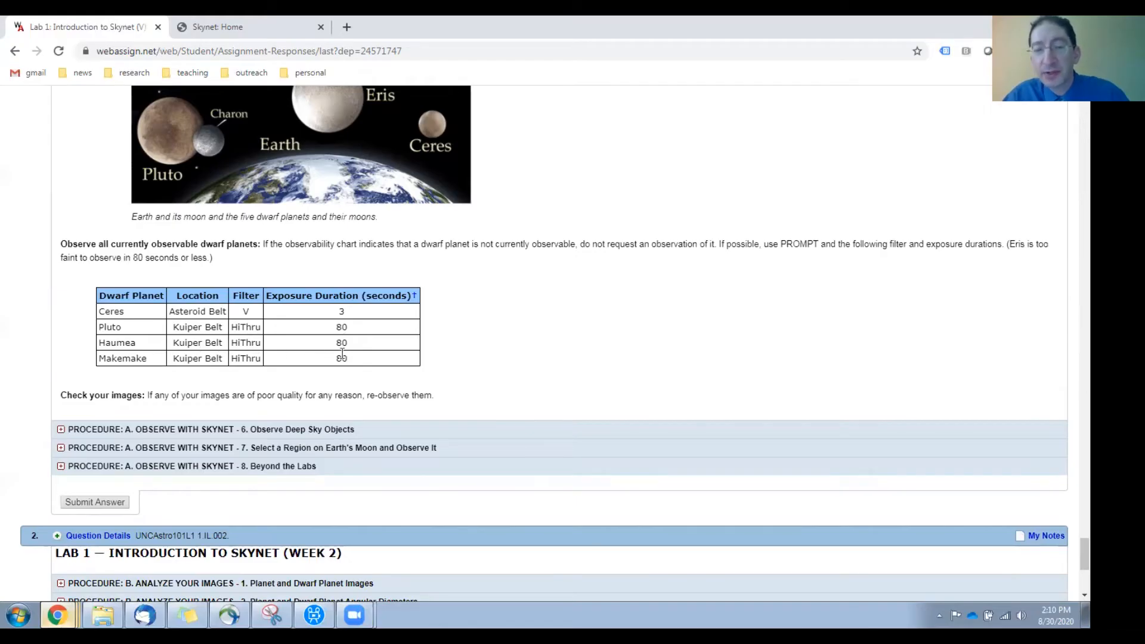
scroll(down, 3)
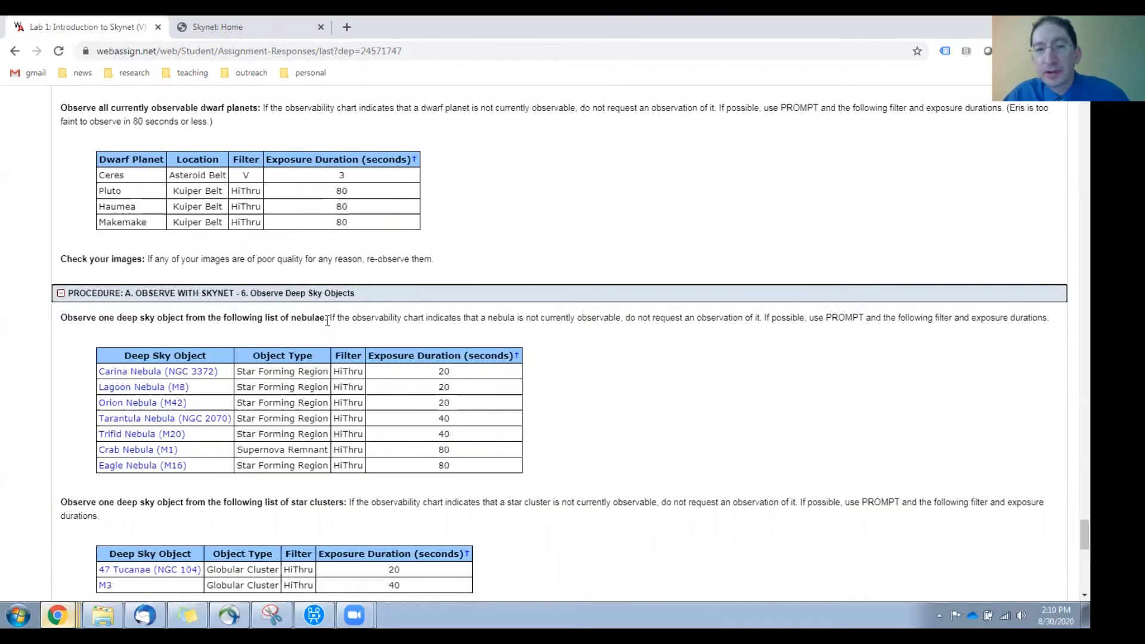
scroll(down, 3)
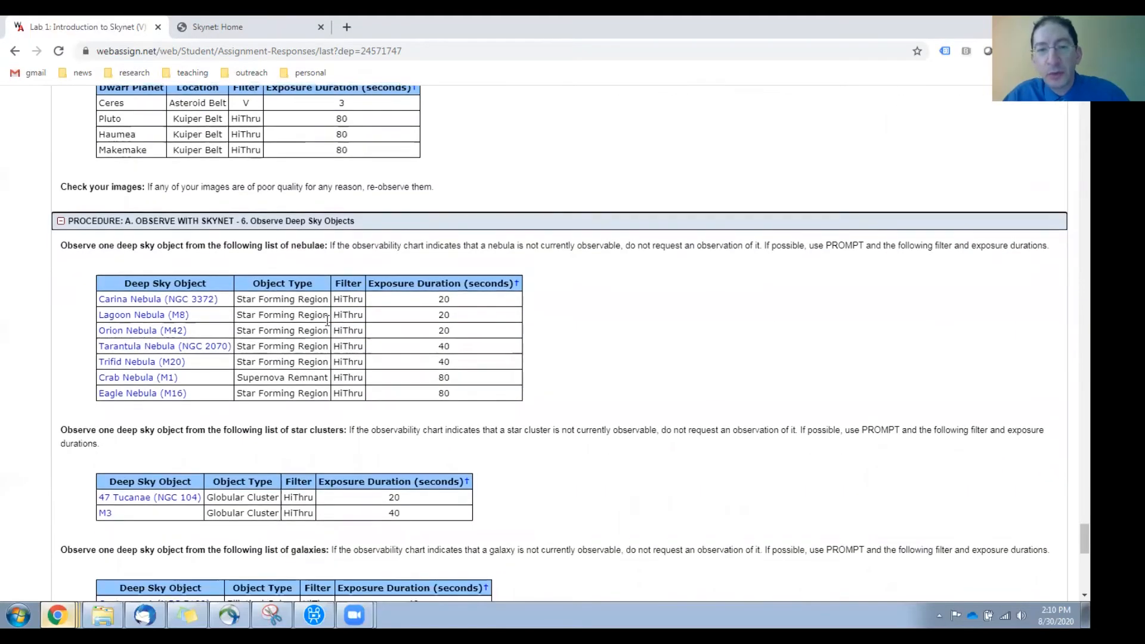
scroll(down, 3)
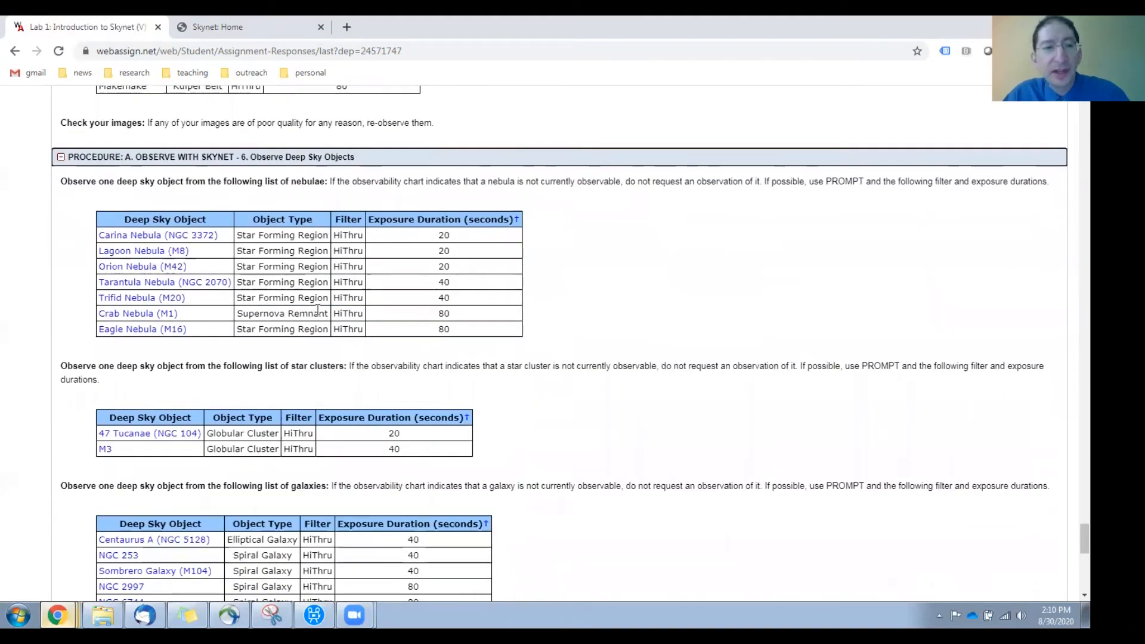
mouse_move(186, 313)
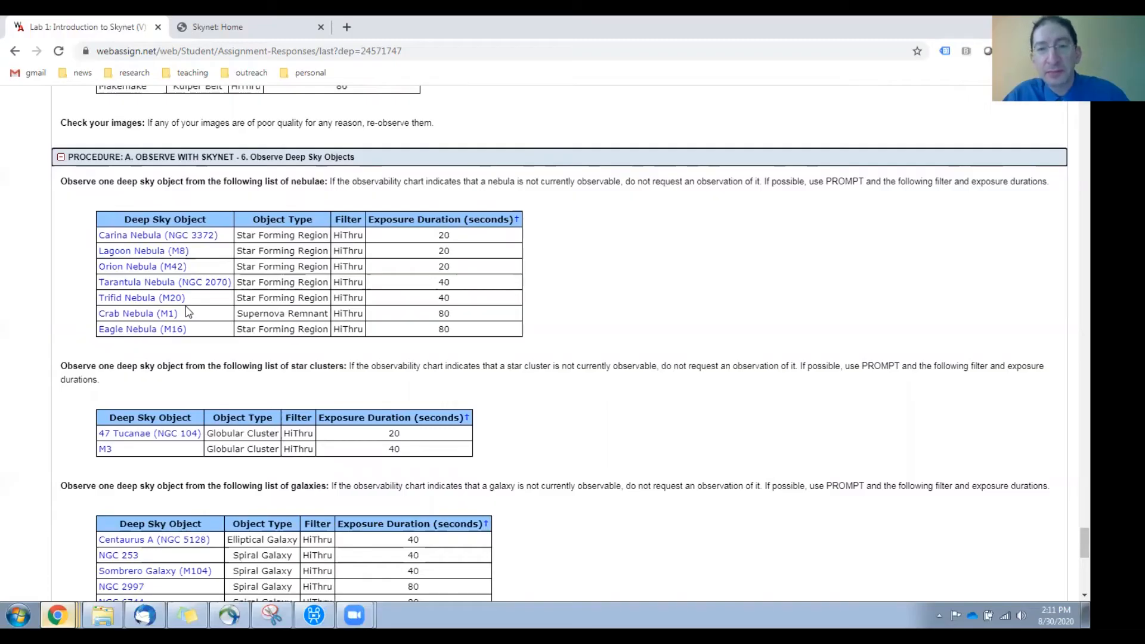
scroll(down, 3)
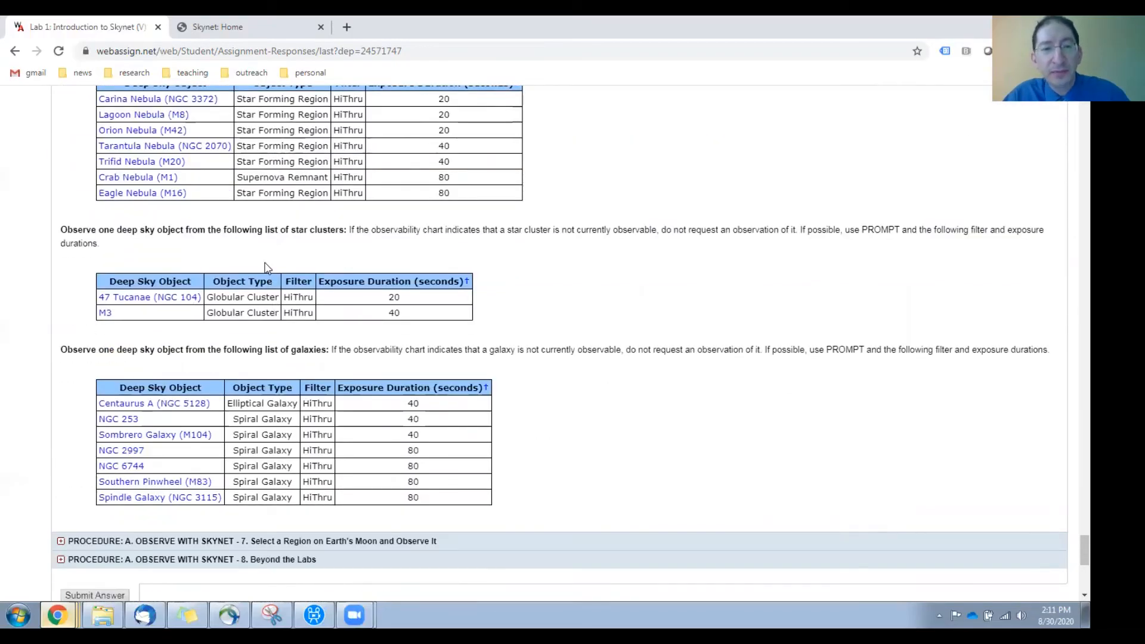
mouse_move(236, 323)
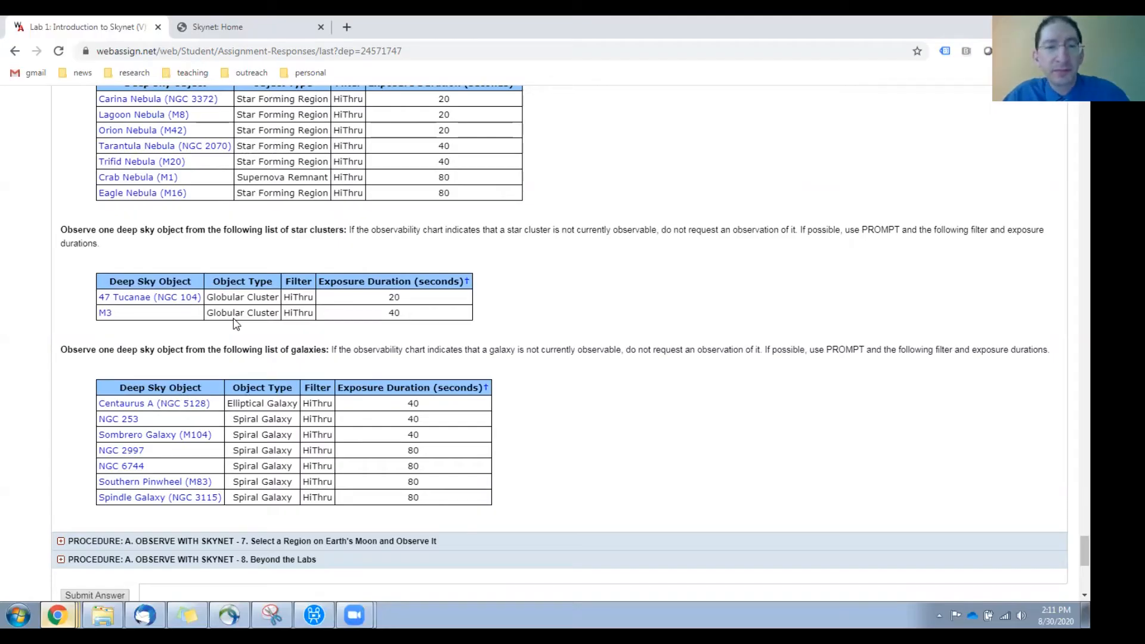
scroll(down, 3)
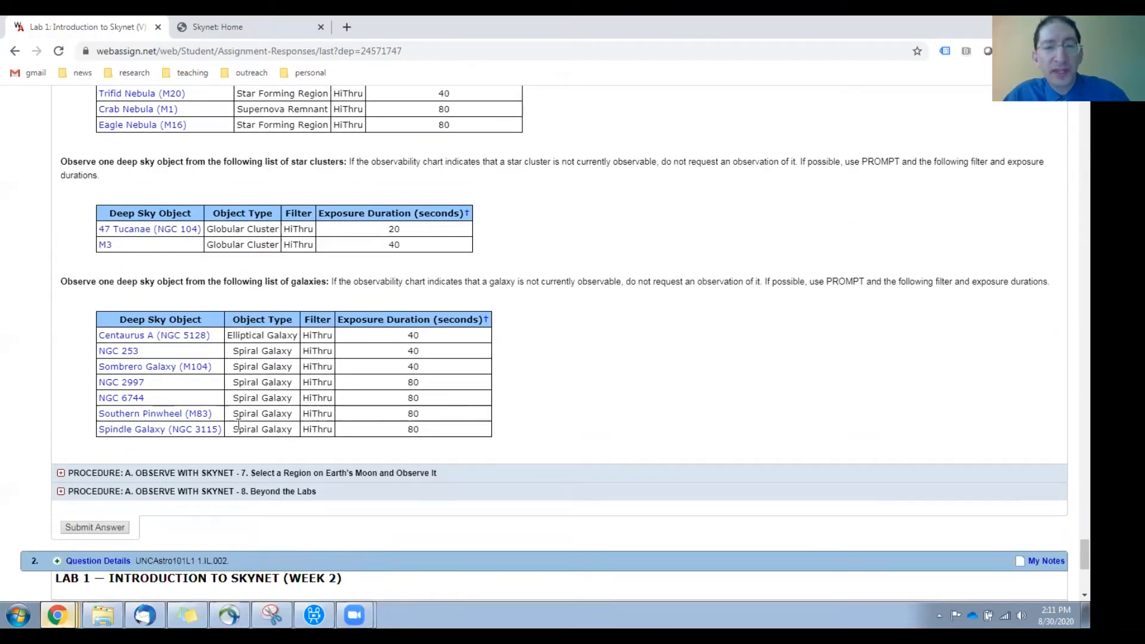
mouse_move(252, 425)
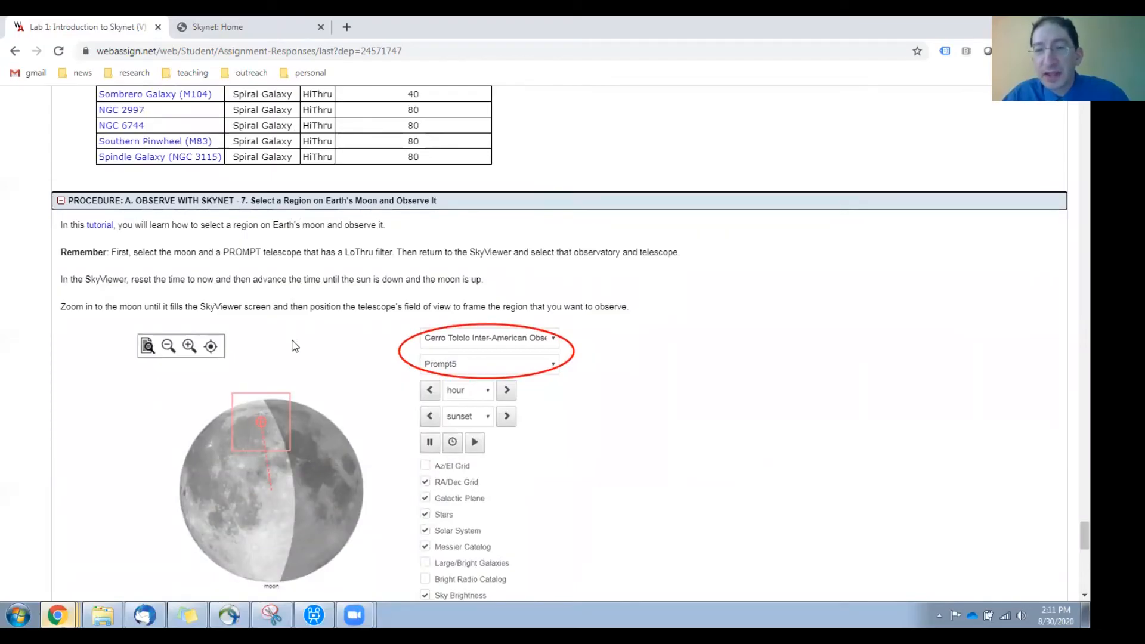
mouse_move(235, 399)
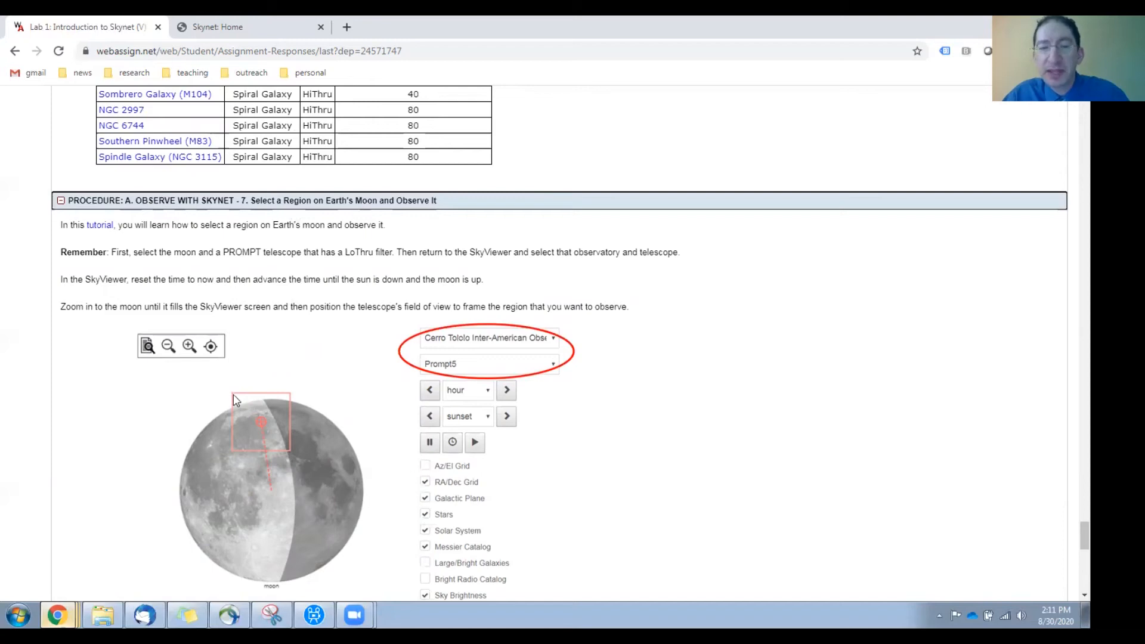
mouse_move(254, 396)
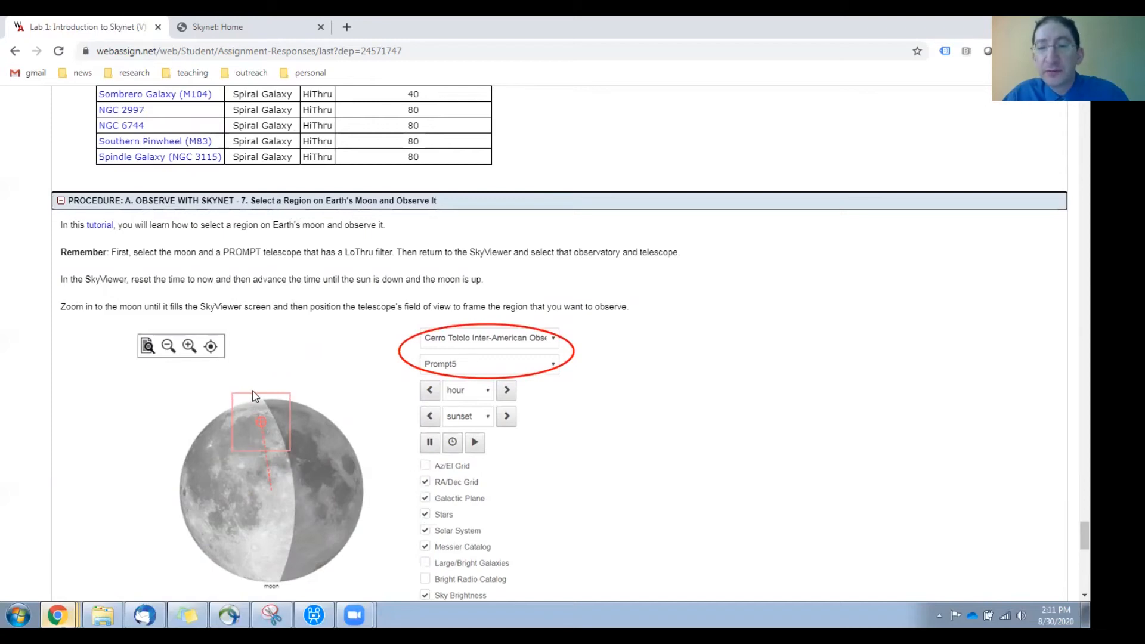
mouse_move(285, 433)
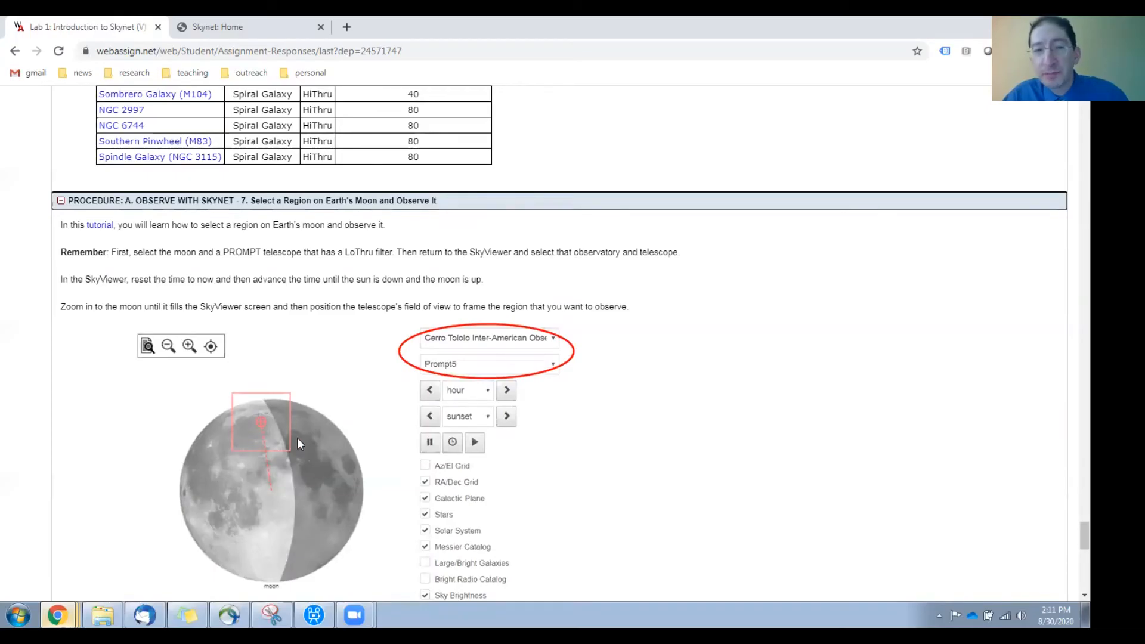
mouse_move(100, 230)
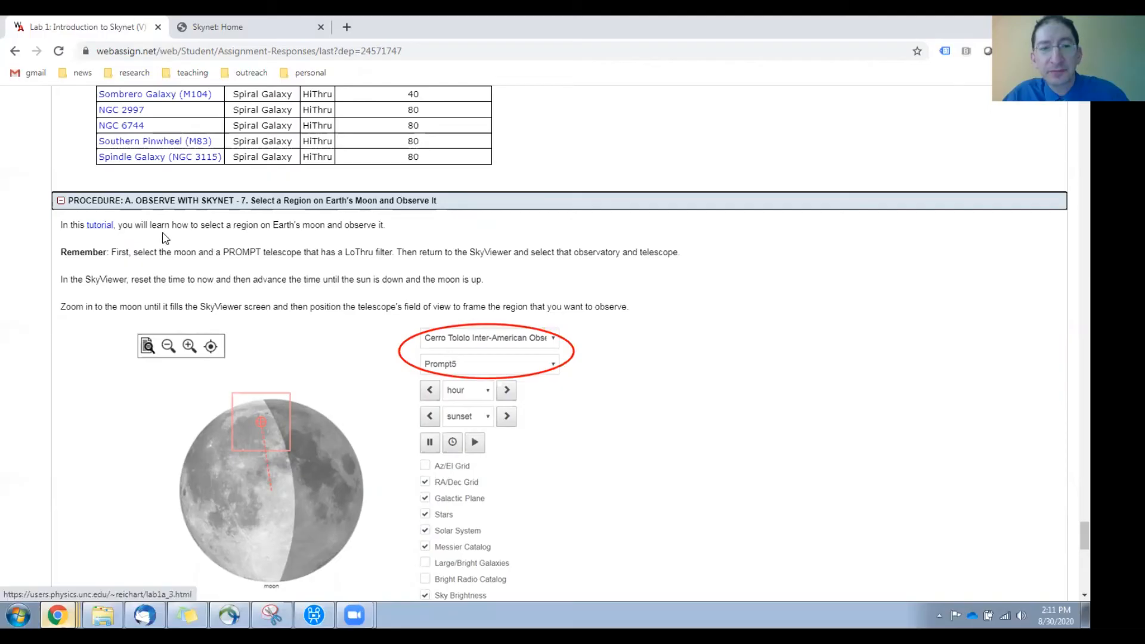
Scroll to the LoThru Moon exposure table in the Earth's Moon section.
scroll(down, 3)
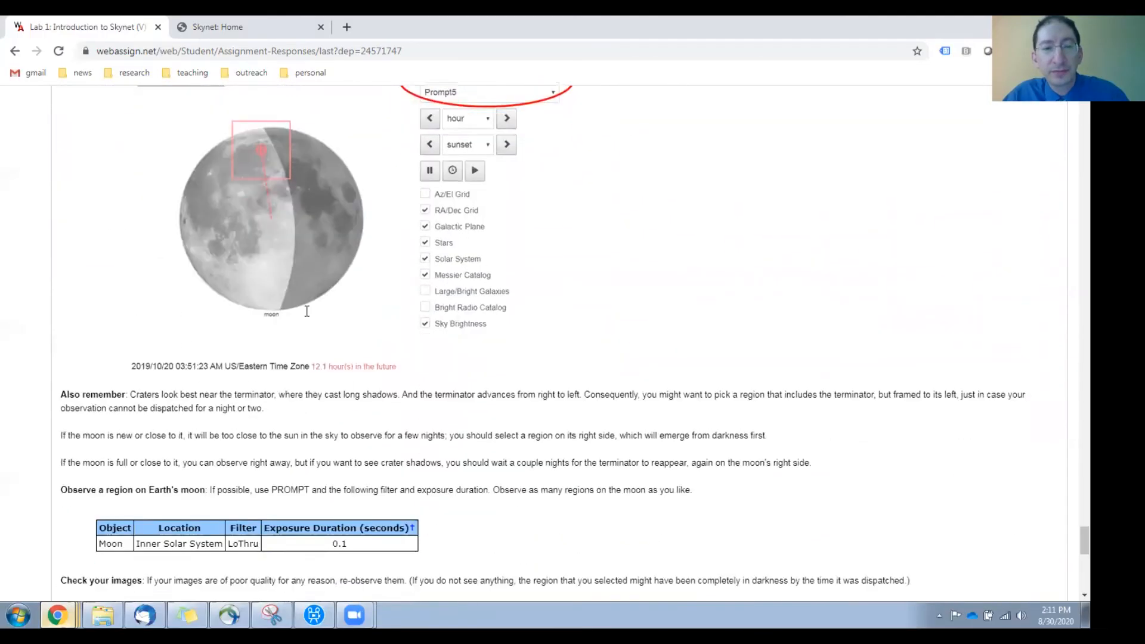
scroll(down, 3)
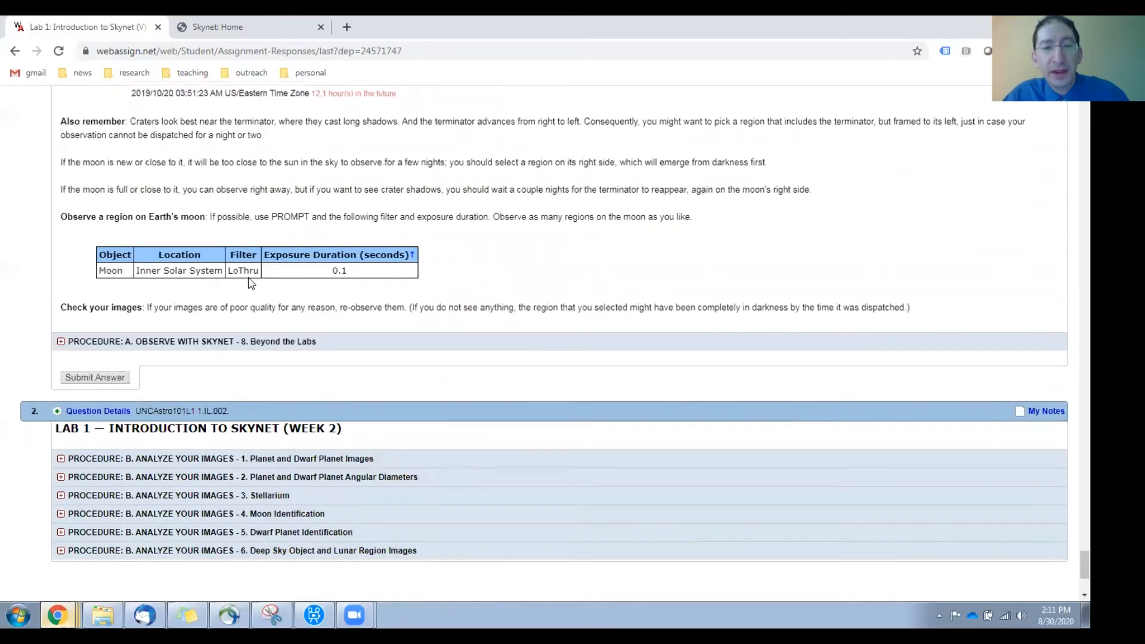
mouse_move(323, 272)
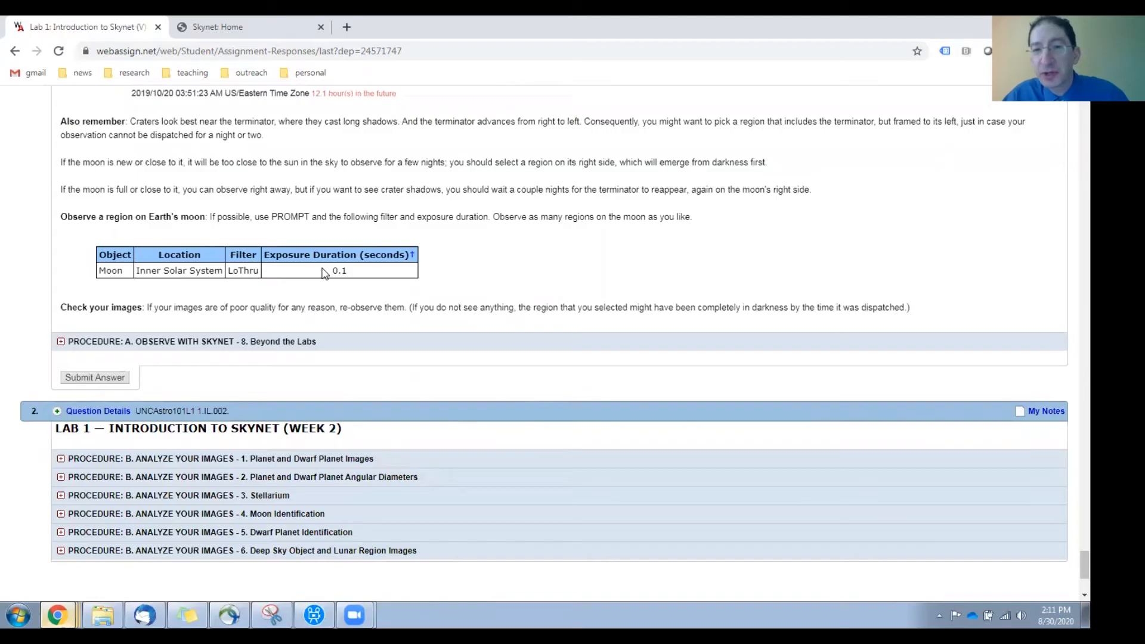
mouse_move(311, 347)
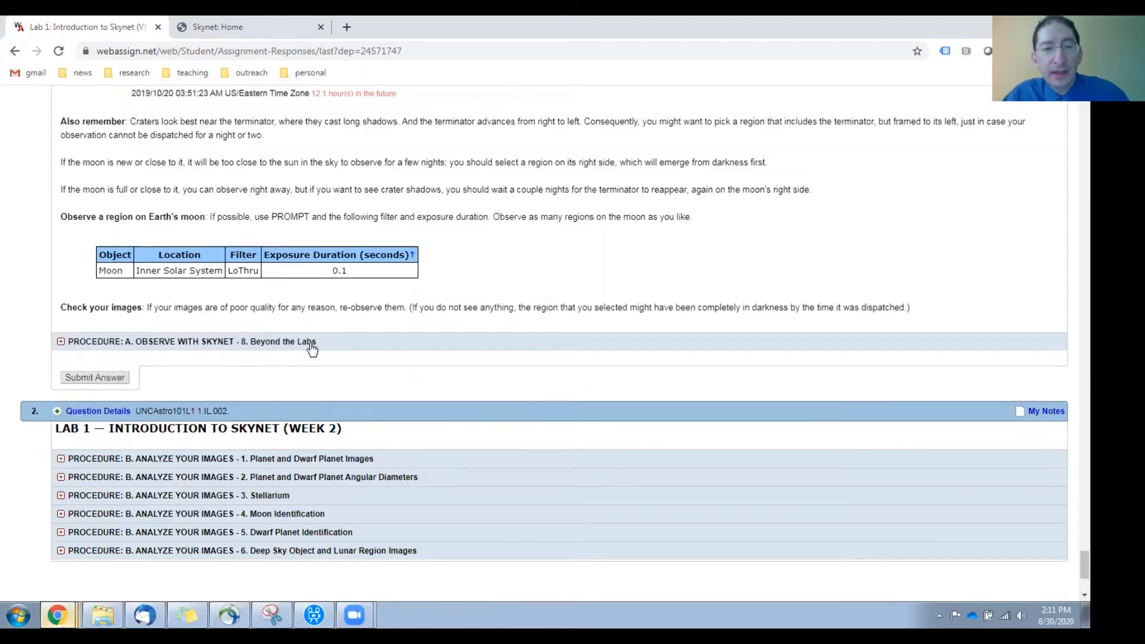
Expand the 'A.8 Beyond the Labs' section showing filter guidance and the over-exposed example.
click(61, 341)
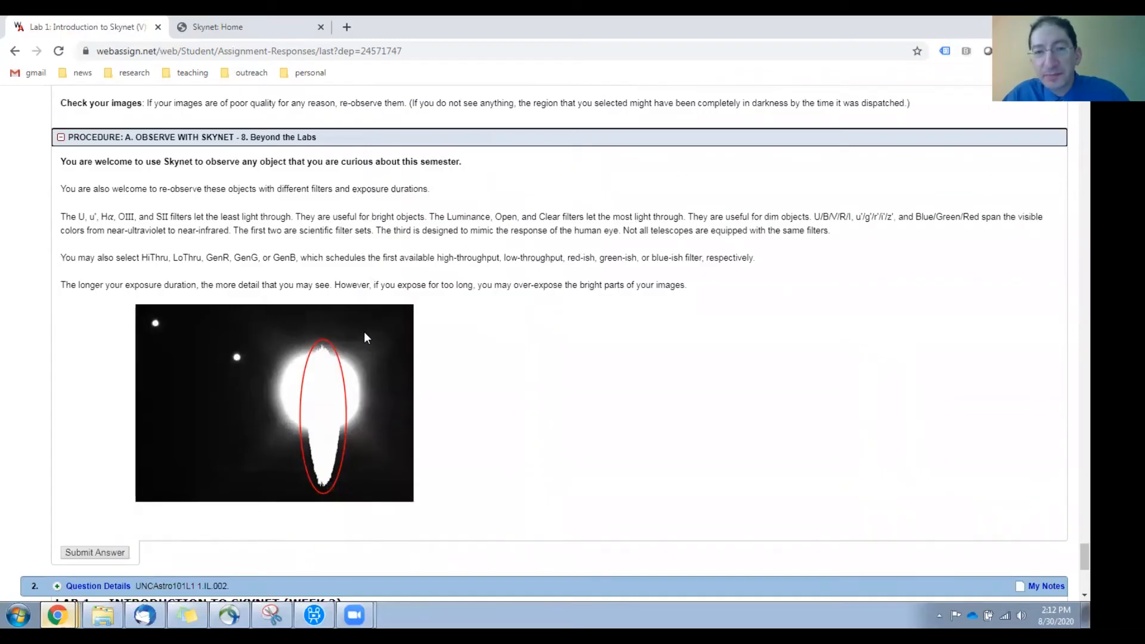
mouse_move(398, 233)
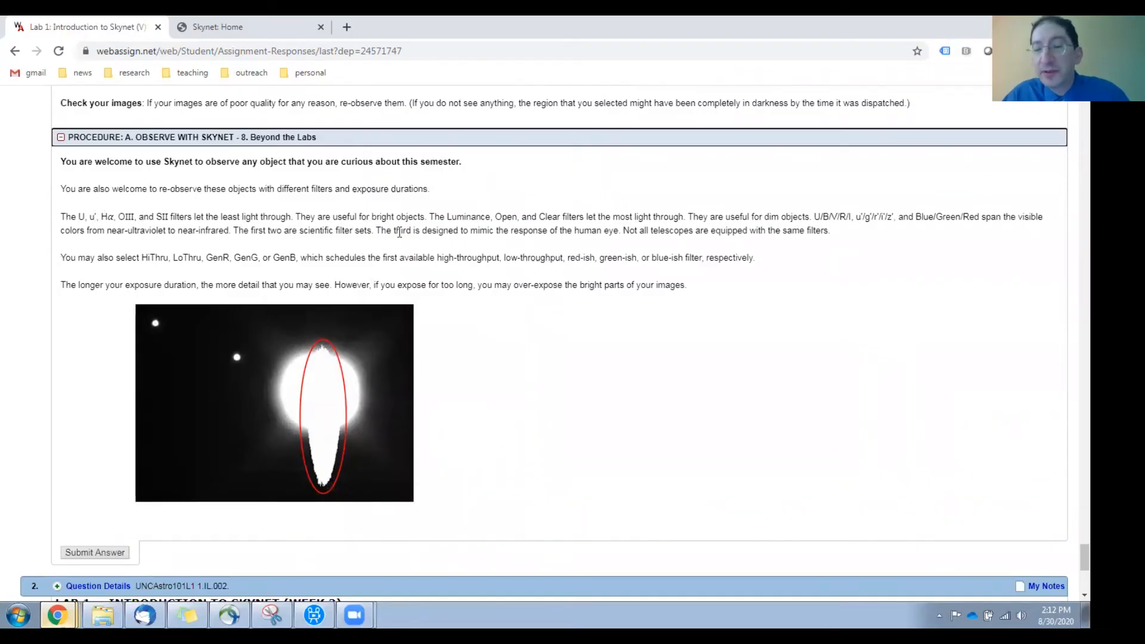
mouse_move(489, 241)
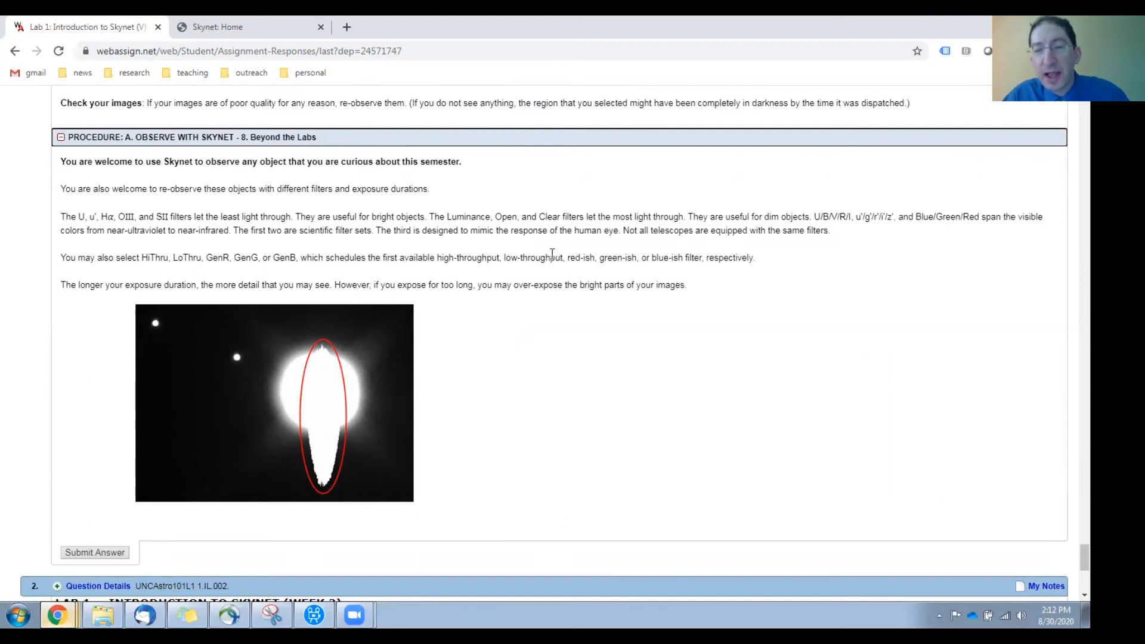
mouse_move(308, 385)
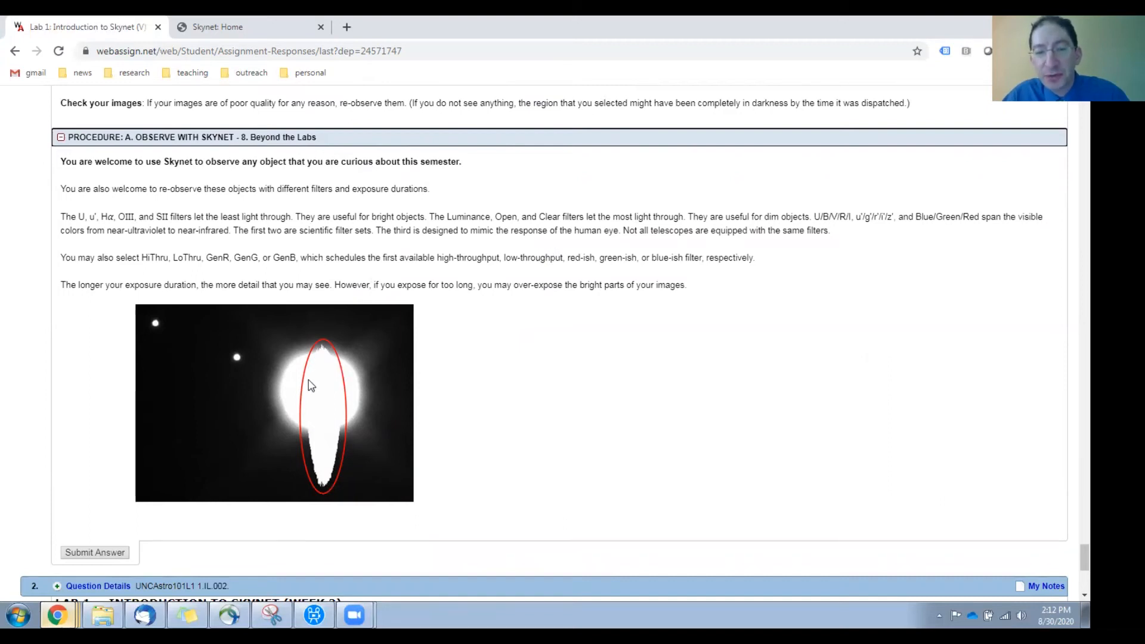
mouse_move(334, 359)
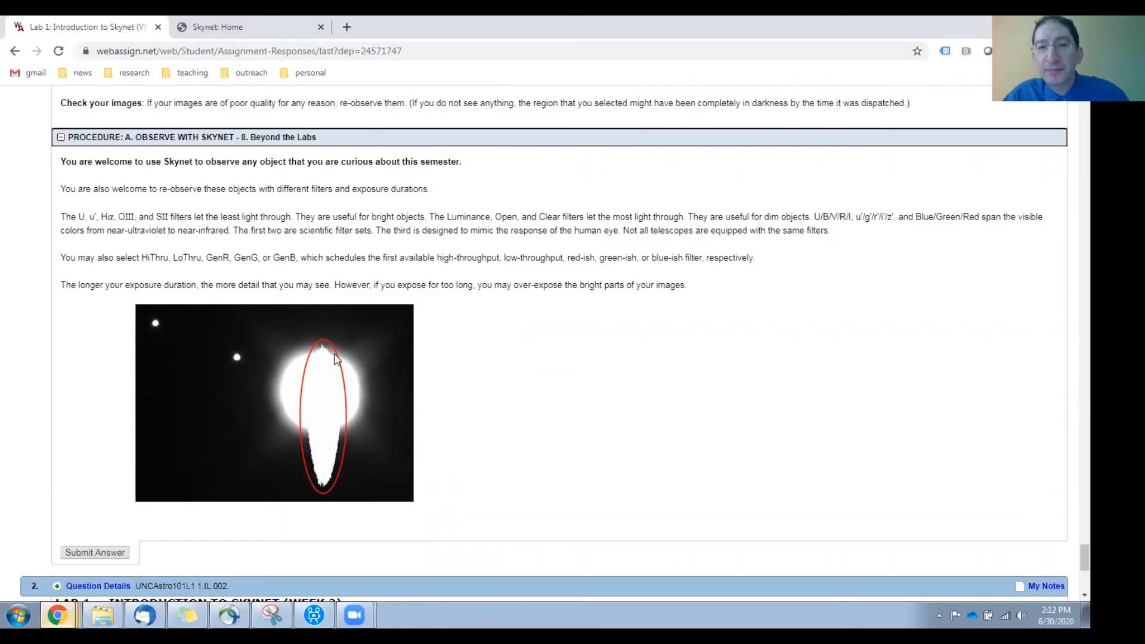
mouse_move(363, 337)
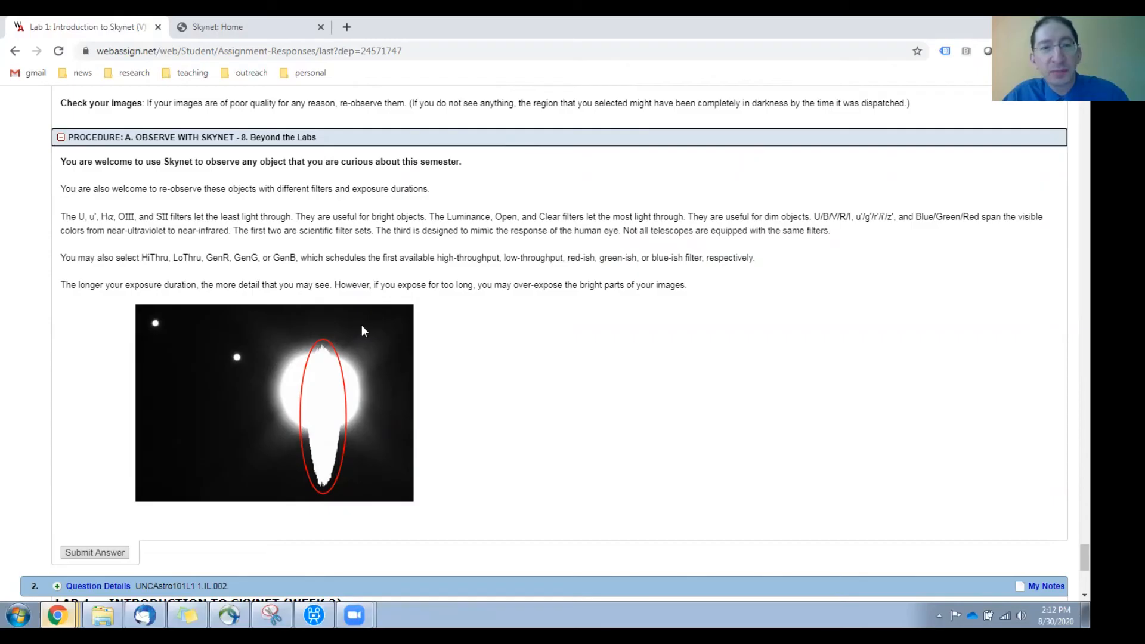
scroll(down, 3)
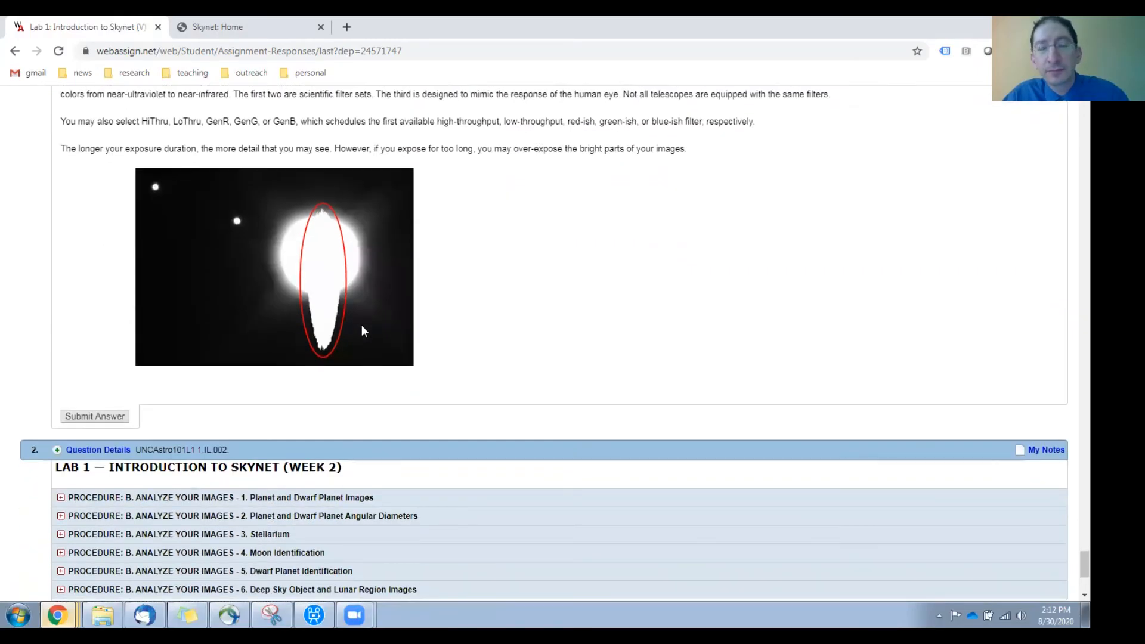
mouse_move(513, 271)
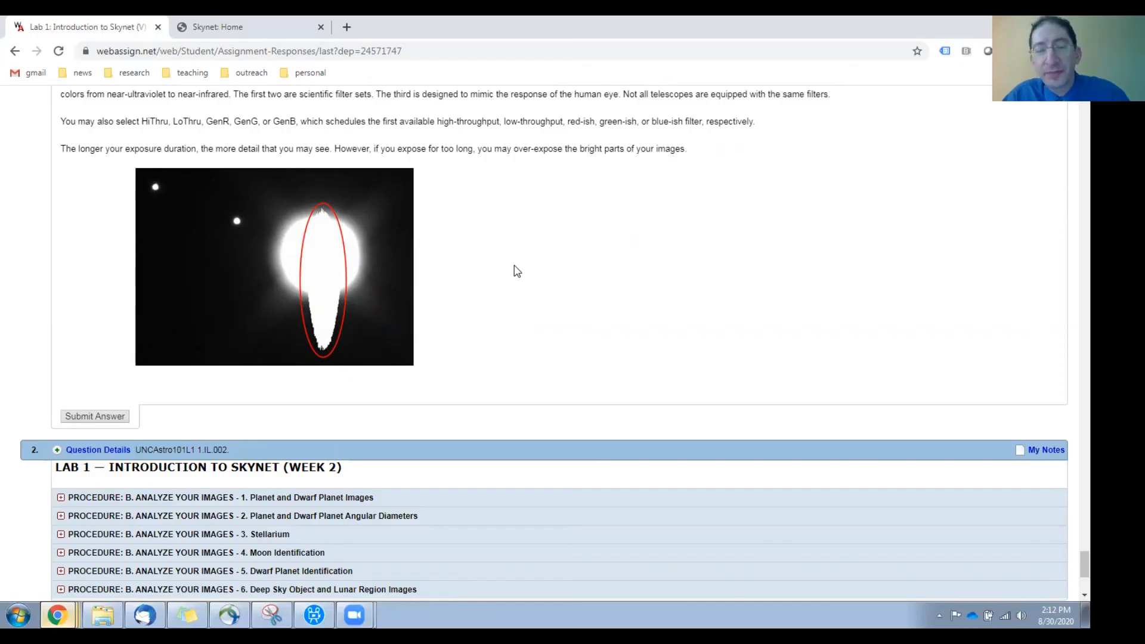
mouse_move(687, 138)
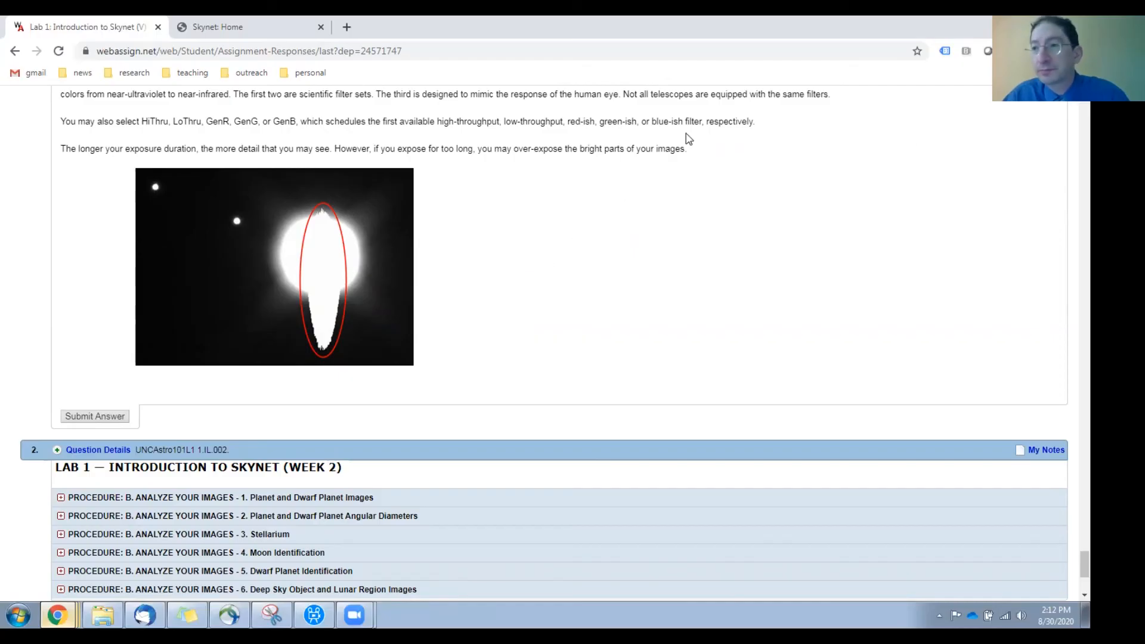